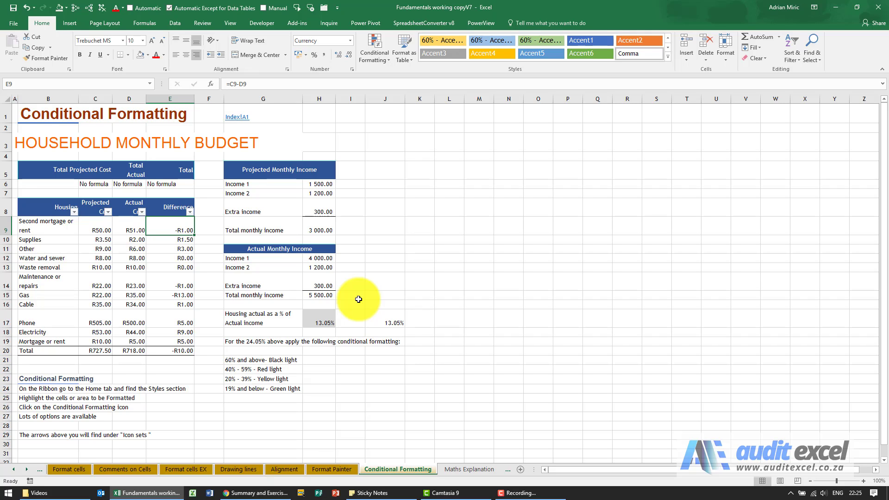
mouse_move(128, 258)
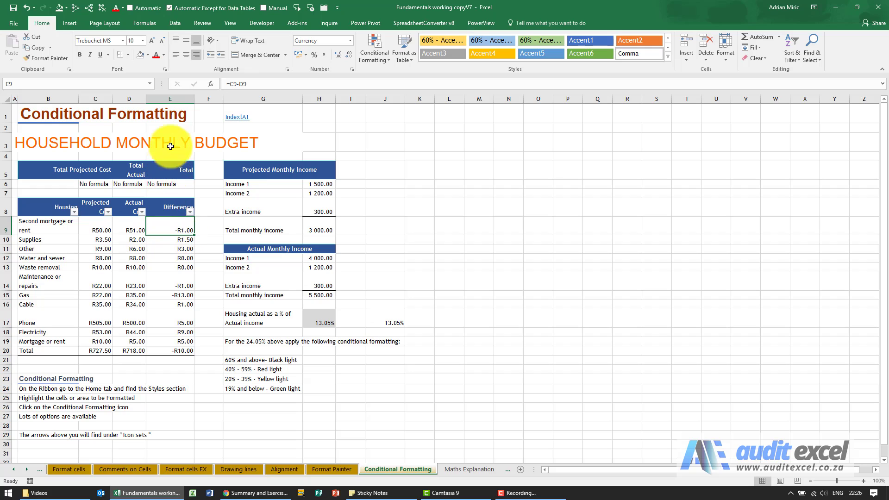
Step: Shade the negative Difference cells for rent, repairs and gas (E9, E14, E15) with a red fill
left_click(142, 54)
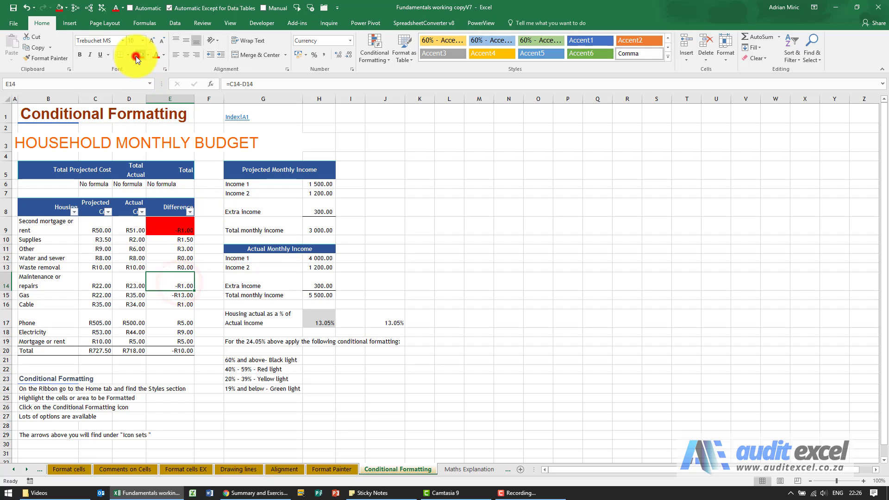
left_click(170, 295)
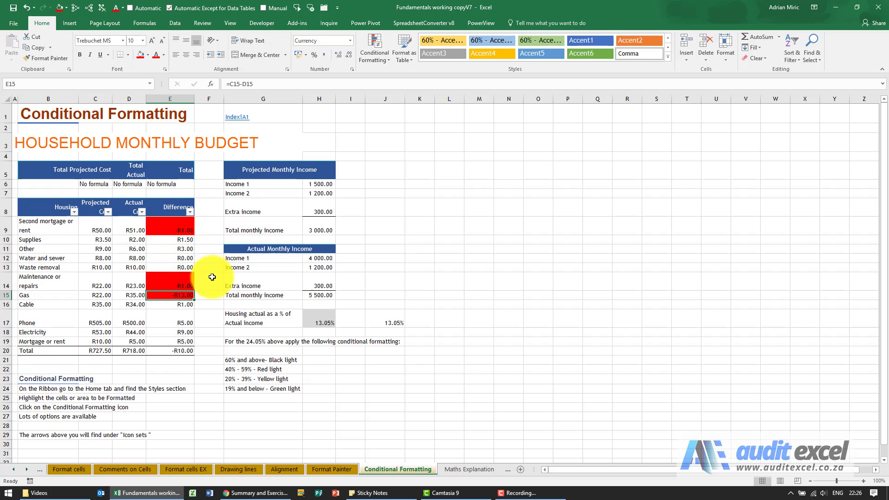
mouse_move(111, 231)
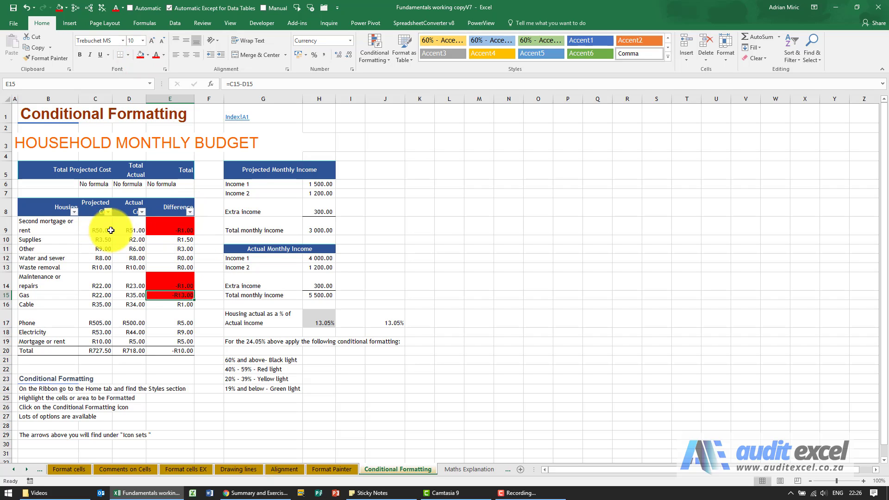
left_click(130, 230)
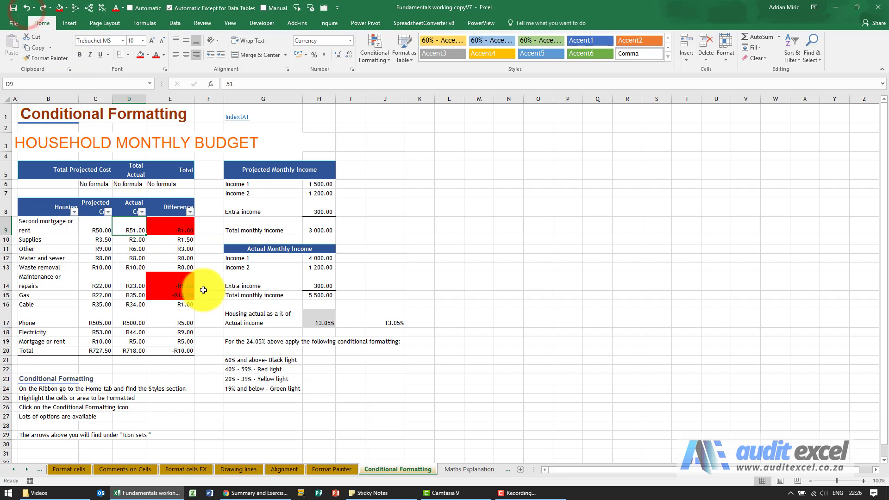
Step: Clear the fill colour from the whole Difference range E9:E19
left_click_drag(169, 229, 170, 350)
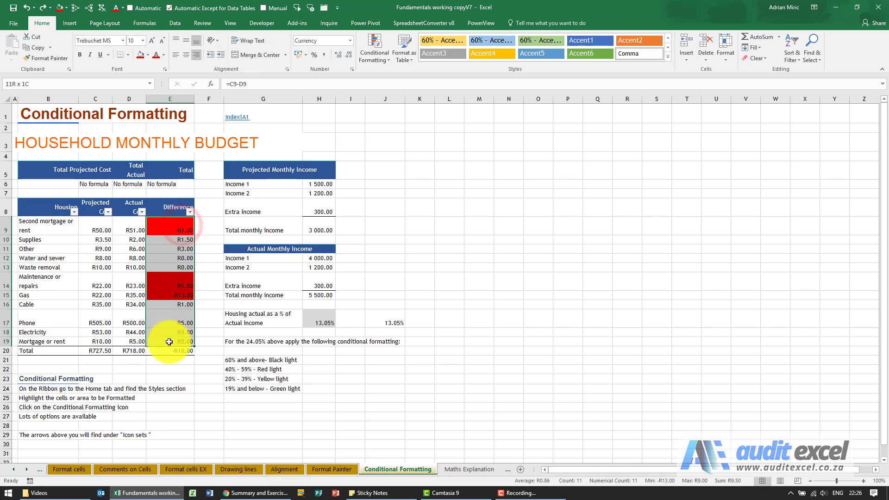
left_click(148, 40)
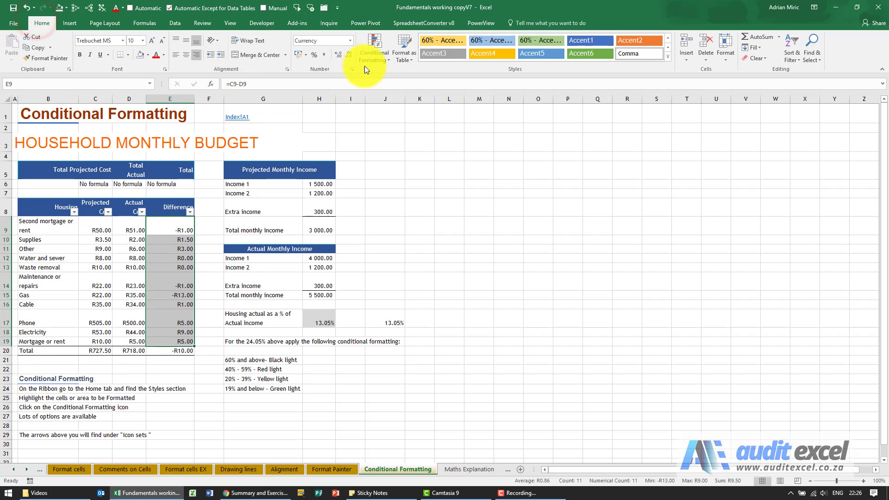
Step: Show the Highlight Cells Rules choices under Conditional Formatting for the Difference values
left_click(372, 48)
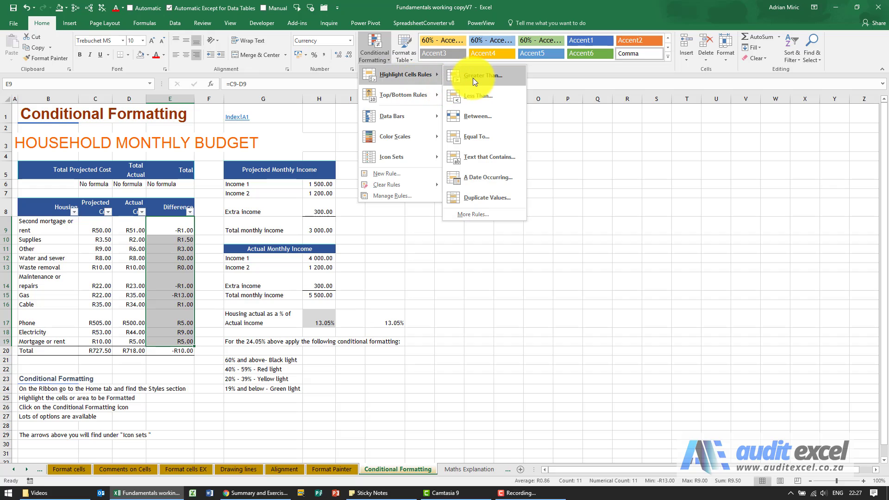
mouse_move(475, 95)
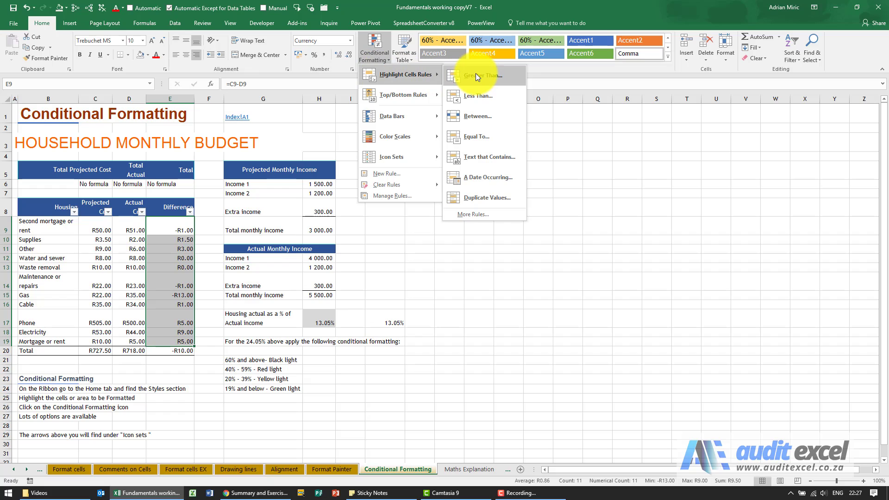
Step: Create a Greater Than 0 rule for the Difference values and choose Custom Format for it
left_click(476, 75)
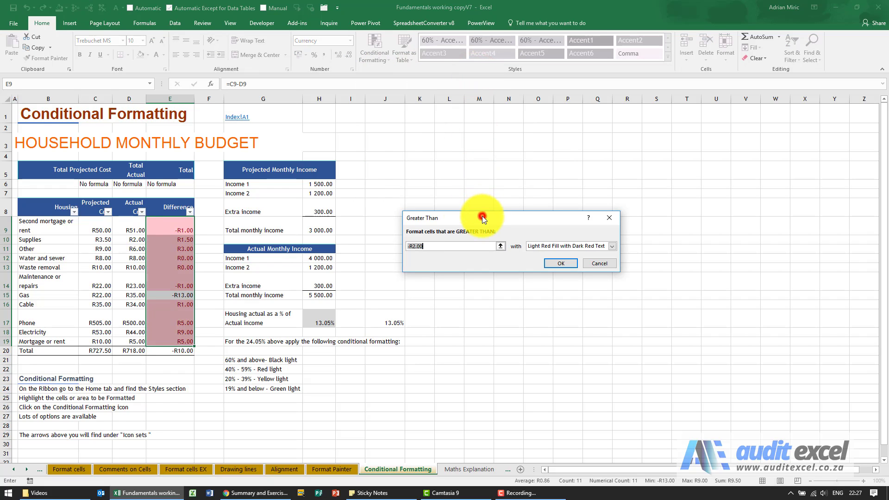
left_click_drag(484, 218, 287, 173)
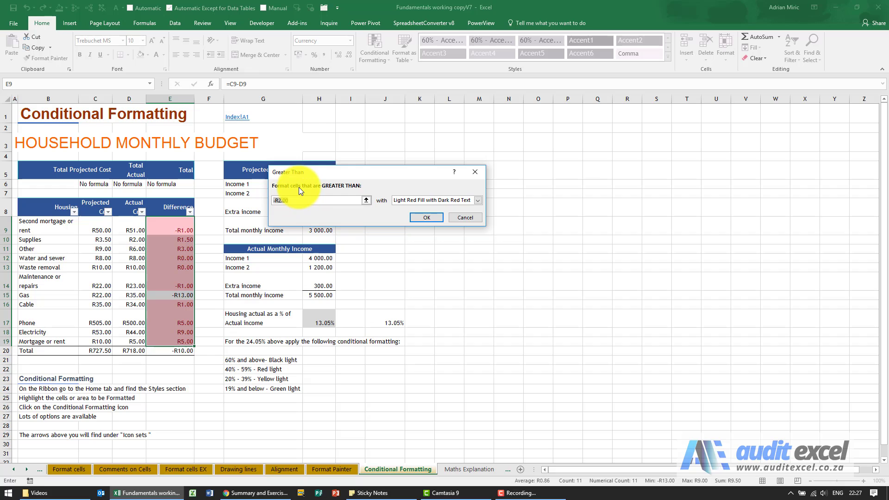
mouse_move(350, 192)
type("0")
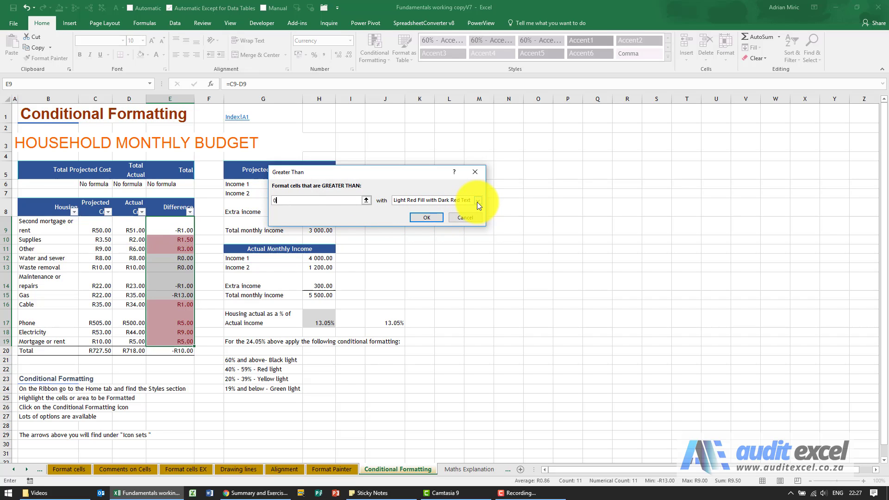
left_click(478, 200)
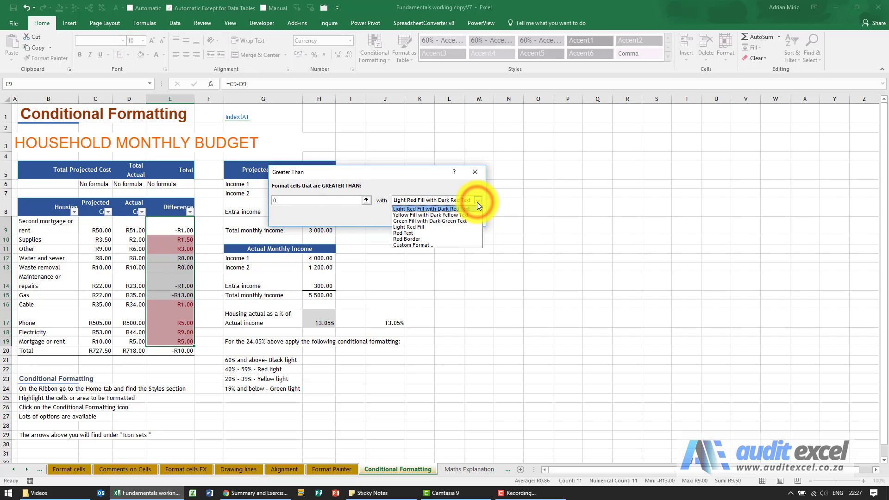
mouse_move(445, 233)
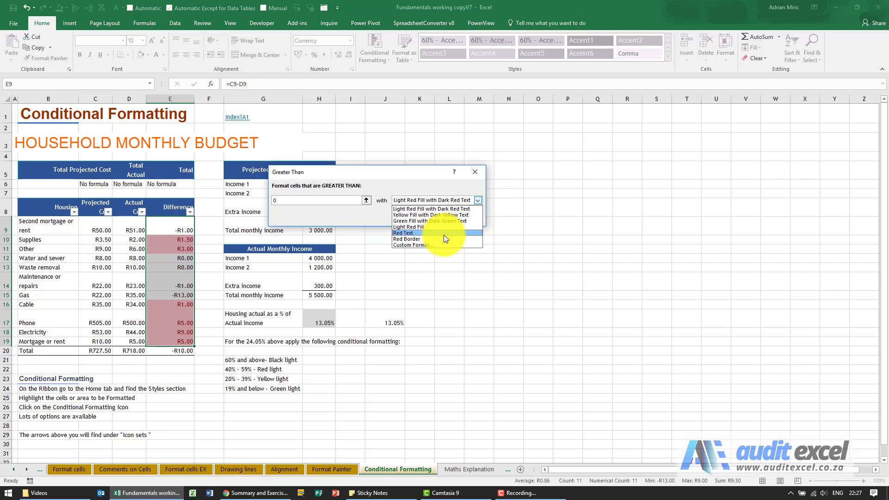
left_click(411, 244)
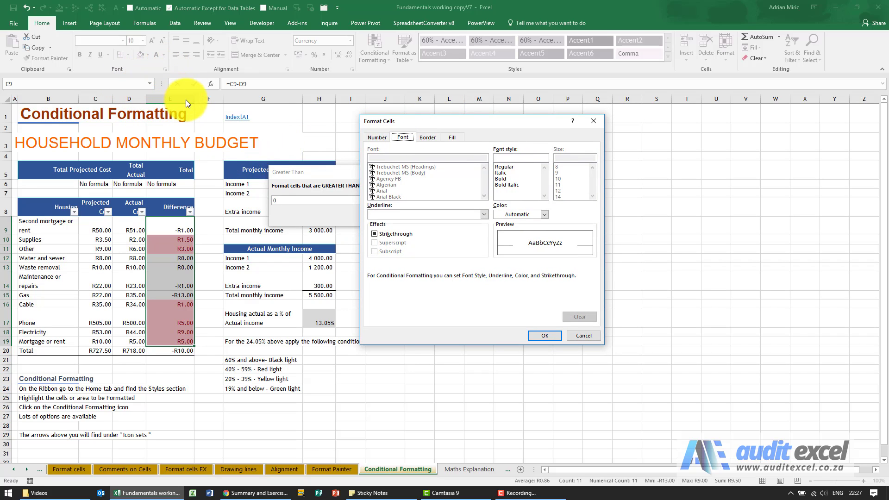
Step: Review the Number, Font and Border options, then give the rule a green background fill
left_click(377, 137)
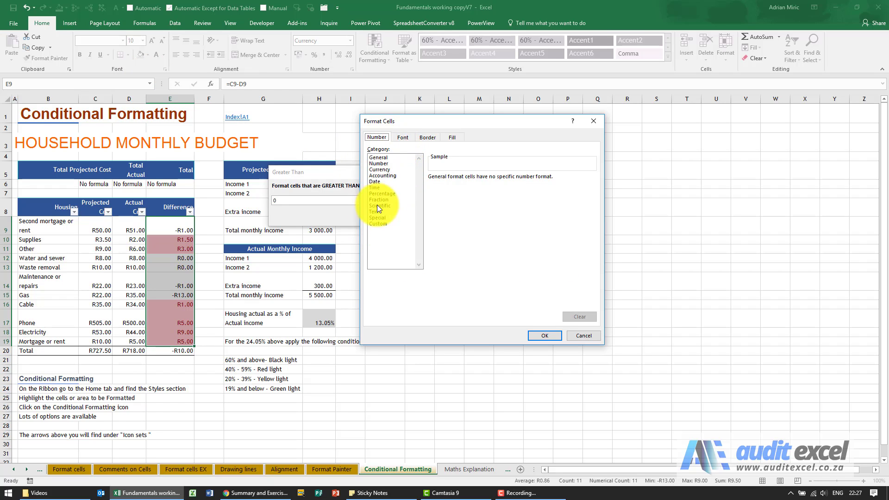
left_click(402, 138)
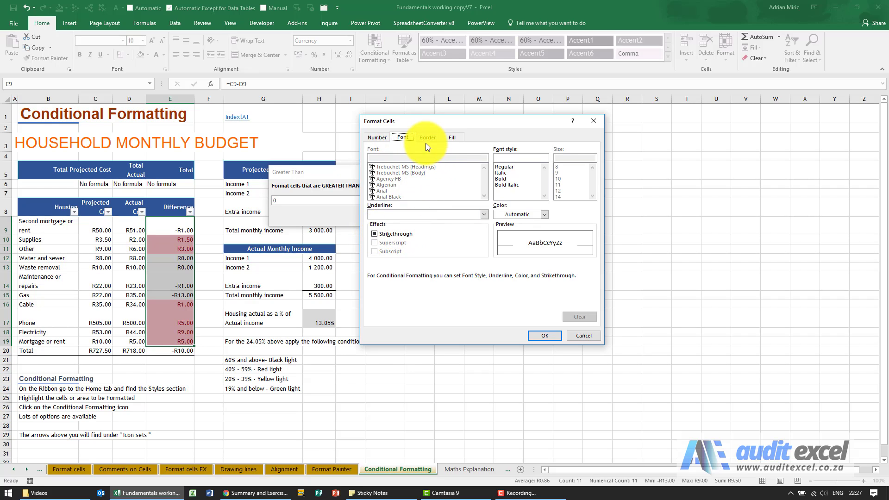
left_click(427, 137)
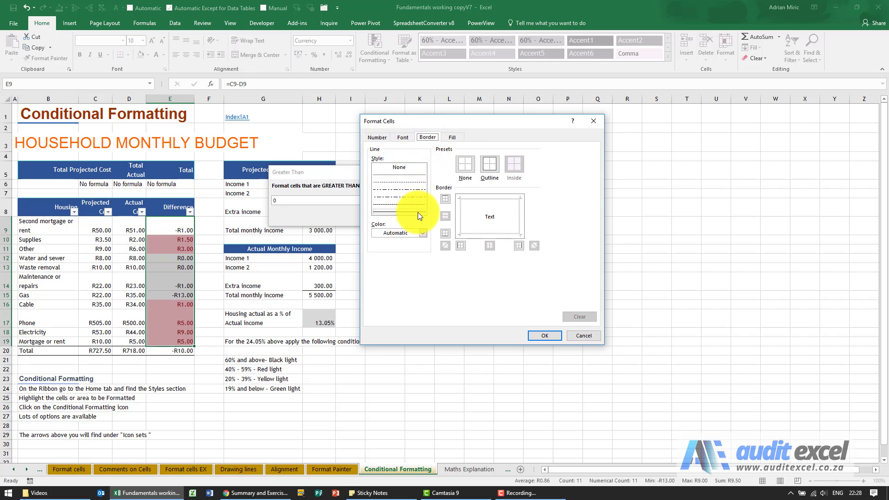
left_click(452, 137)
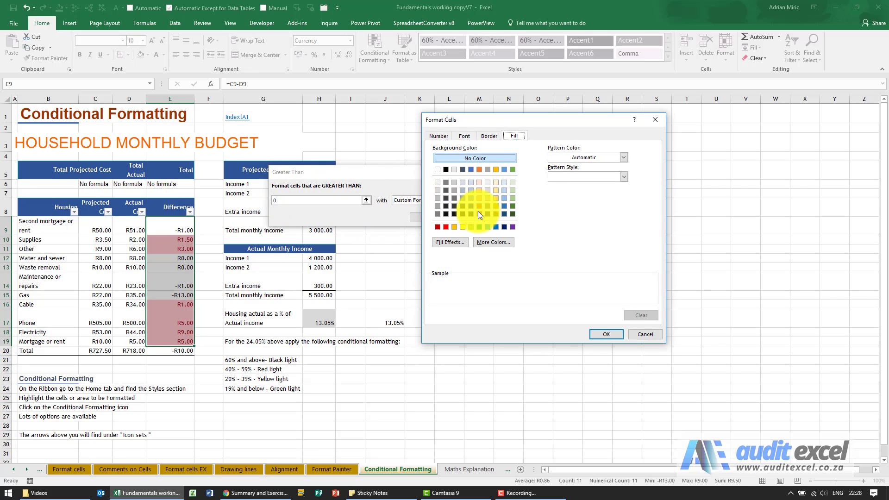
left_click(461, 226)
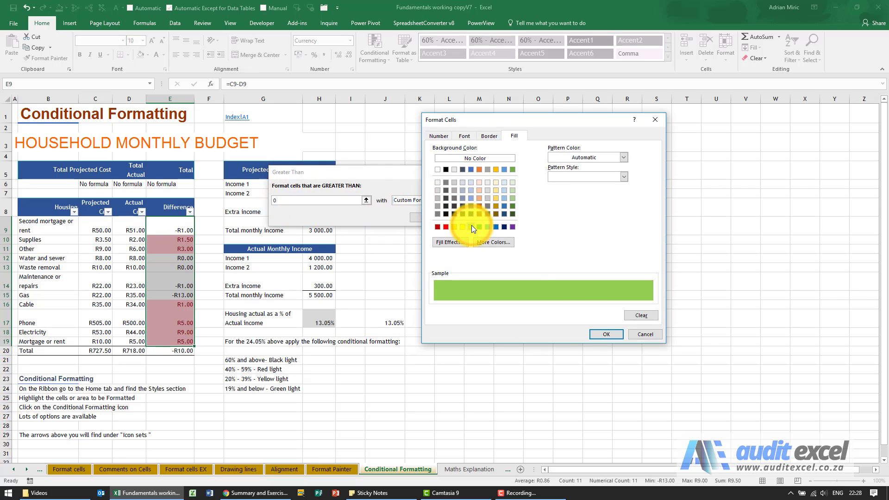
left_click(606, 335)
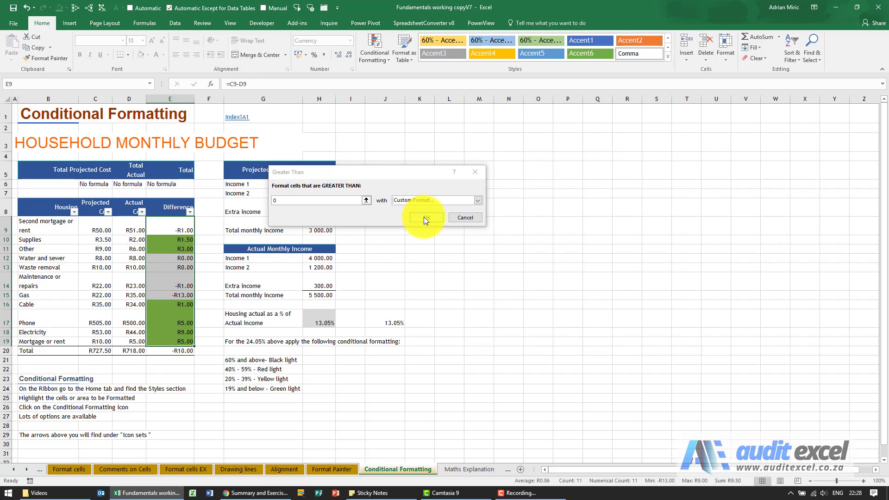
Step: Apply the green greater-than-0 rule to the Difference column and re-enter 51 as the rent Actual Cost
left_click(426, 221)
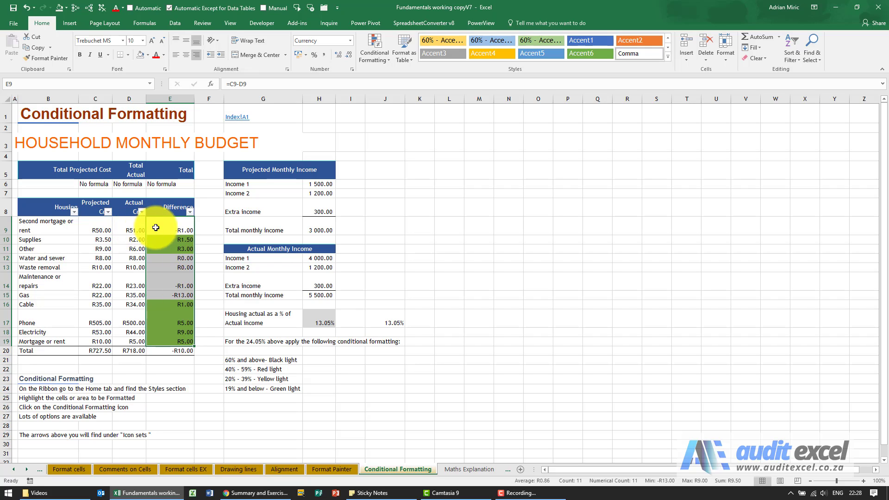
type("51")
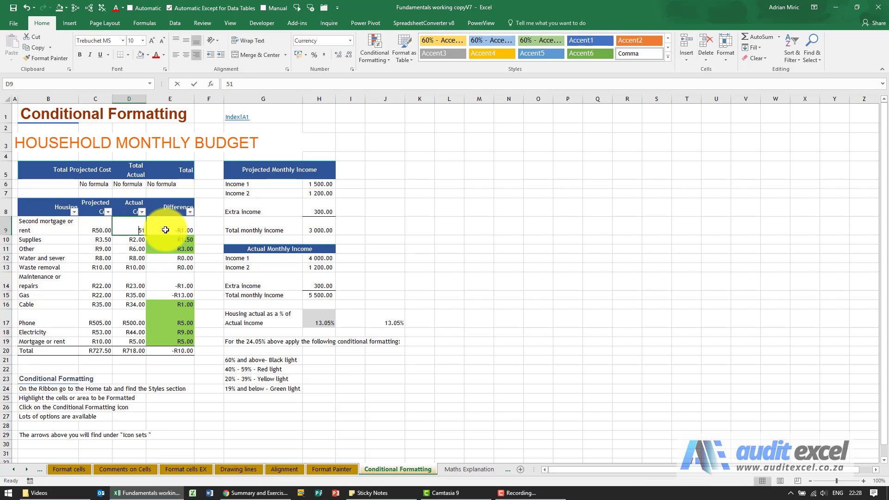
key("enter")
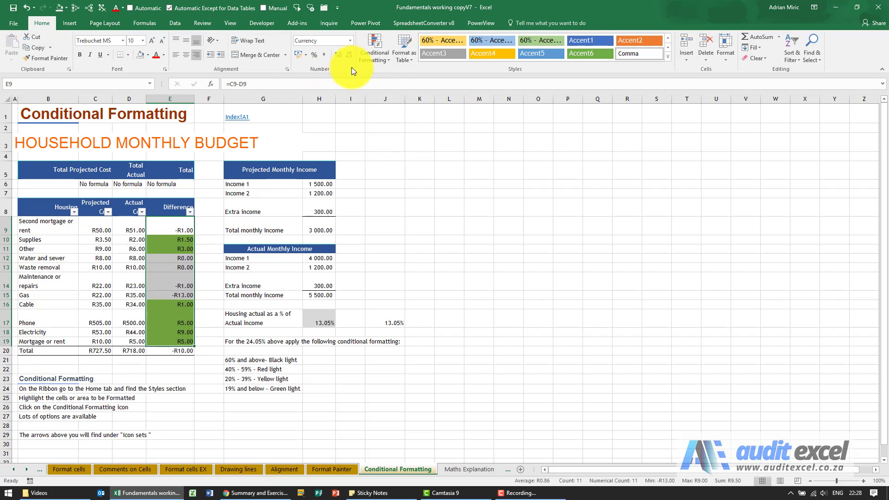
Step: Start a Less Than 0 highlight rule for the Difference values
left_click(374, 47)
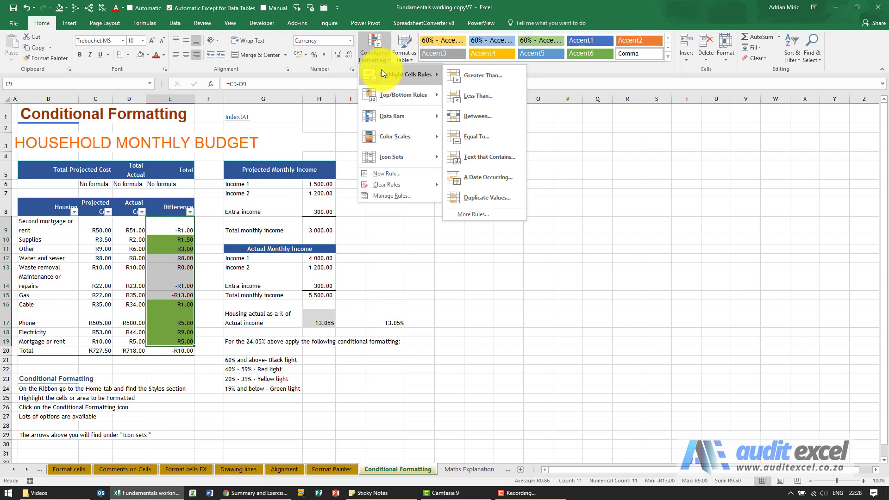
mouse_move(393, 76)
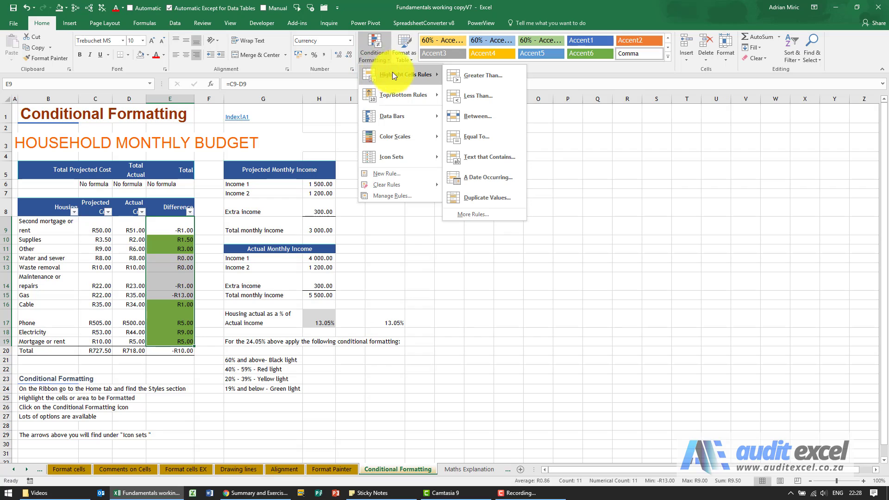
left_click(478, 96)
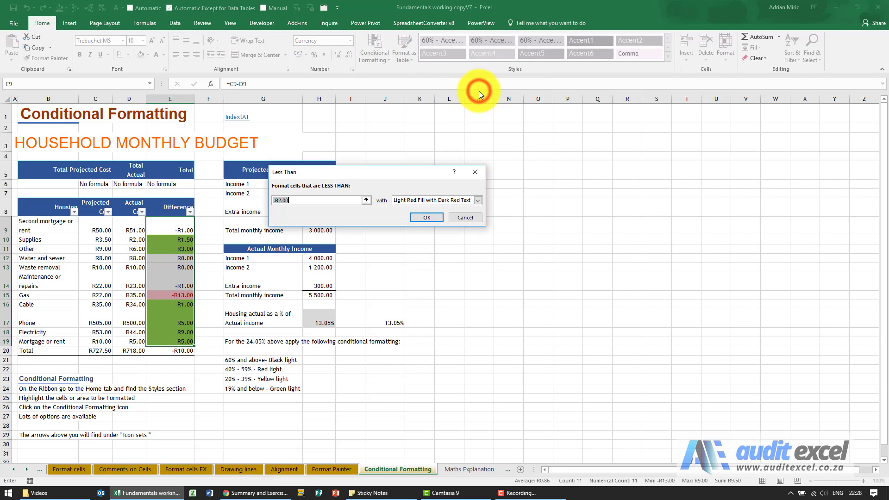
left_click(315, 200)
type("0")
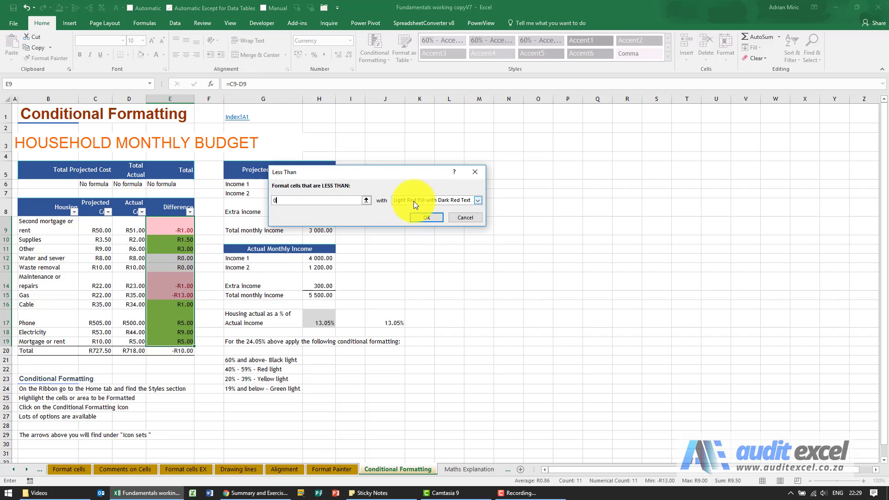
Step: Replace the preset light red with a custom bright red fill for the below-zero rule
left_click(478, 201)
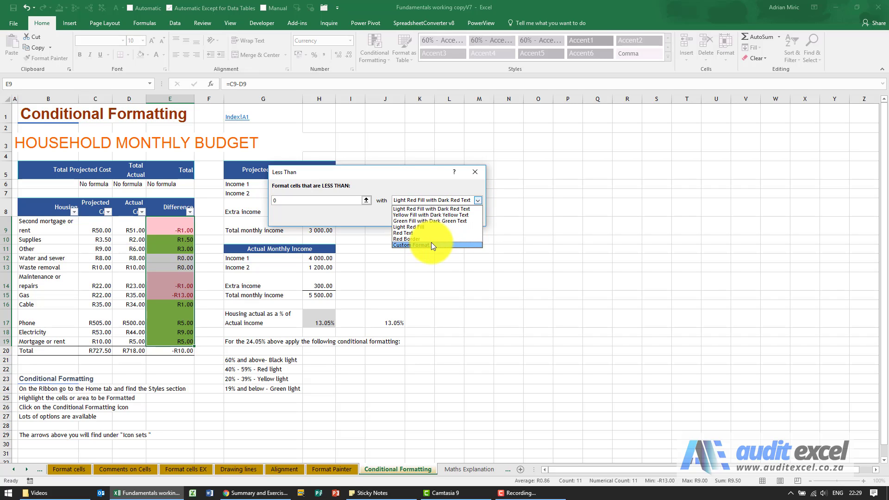
left_click(411, 245)
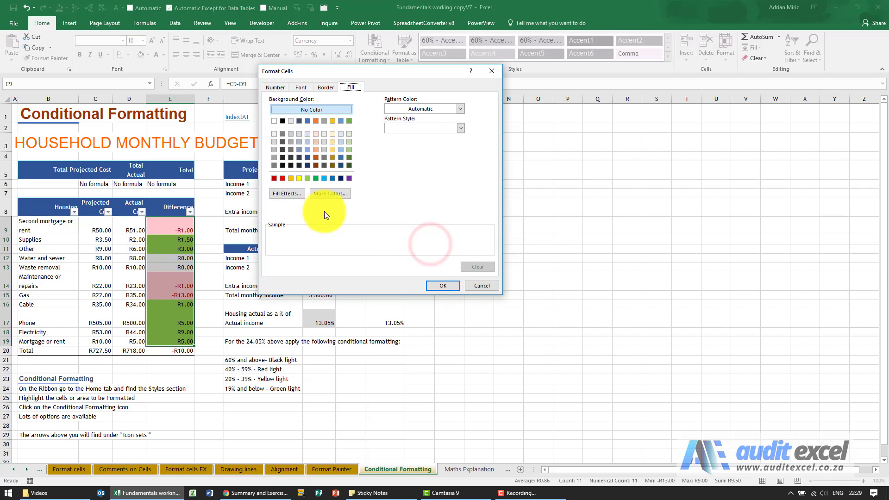
left_click(282, 178)
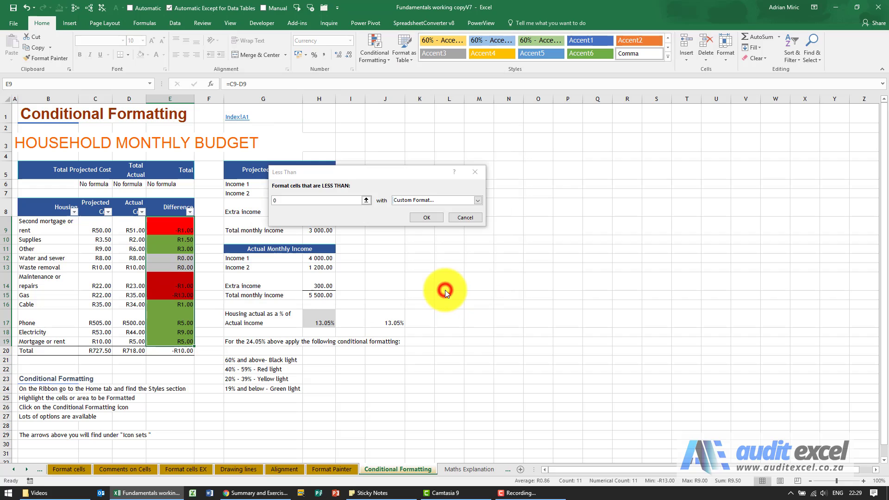
Step: Confirm the less-than-0 rule so negative Difference values show bright red beside the green ones
left_click(426, 217)
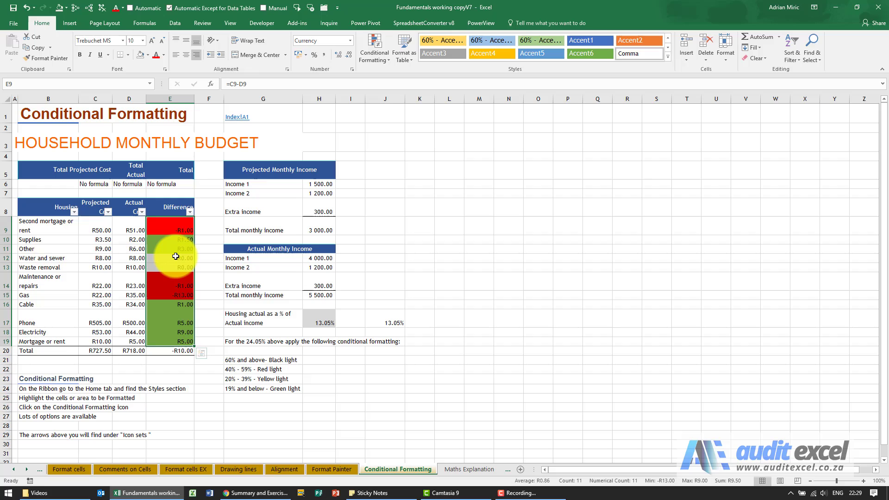
mouse_move(175, 256)
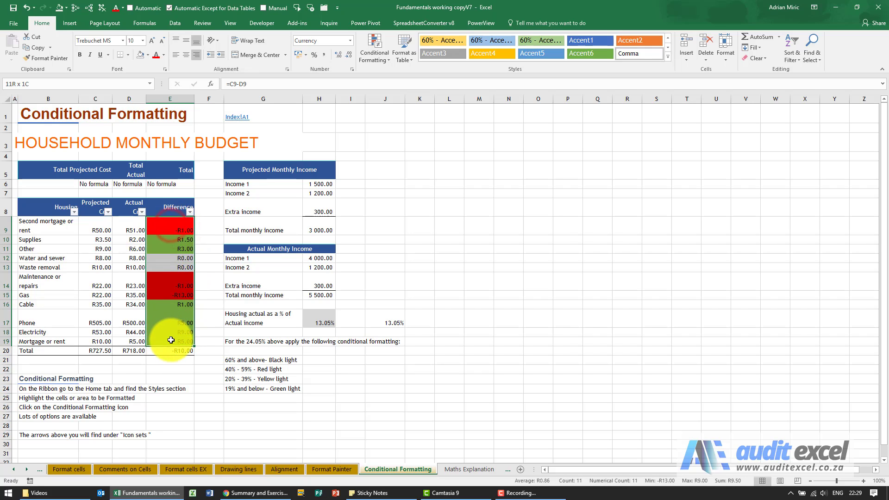
Step: Open the Conditional Formatting Rules Manager and select the green Cell Value > 0 rule
left_click(374, 47)
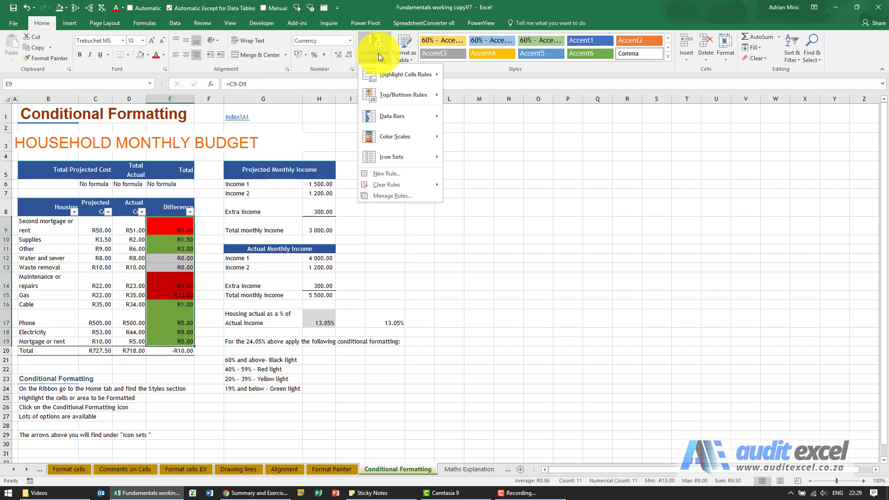
mouse_move(383, 95)
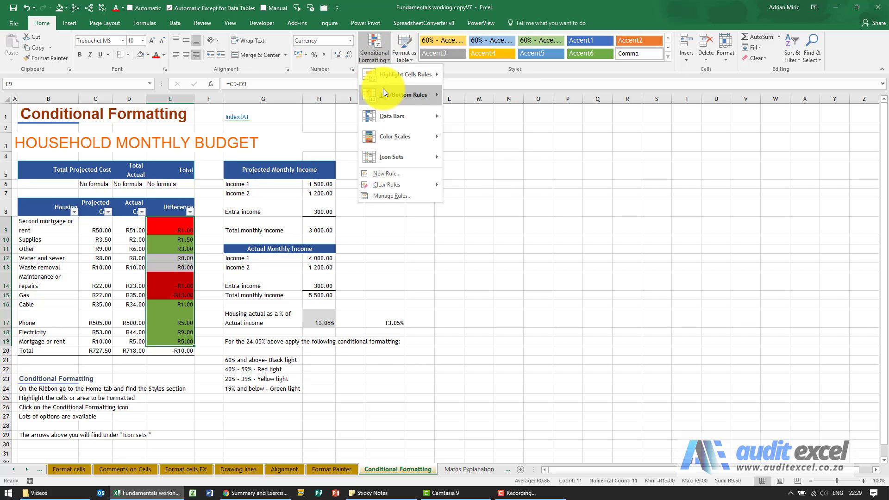
mouse_move(390, 194)
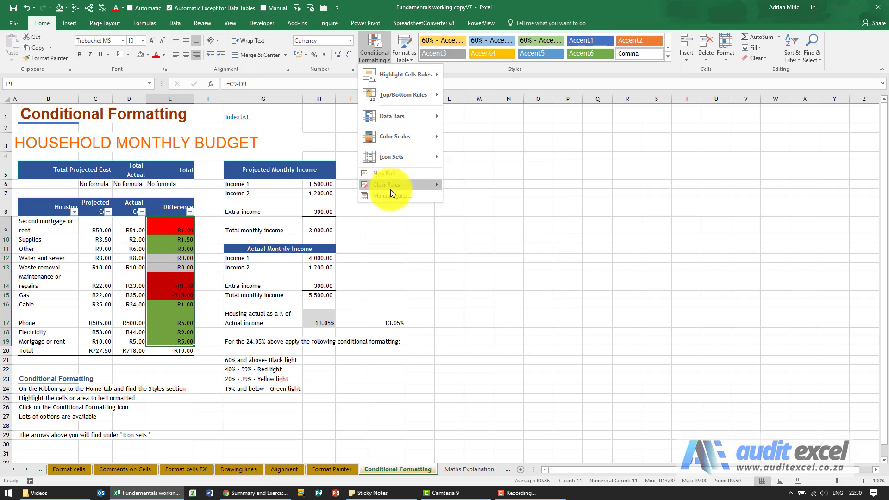
mouse_move(392, 196)
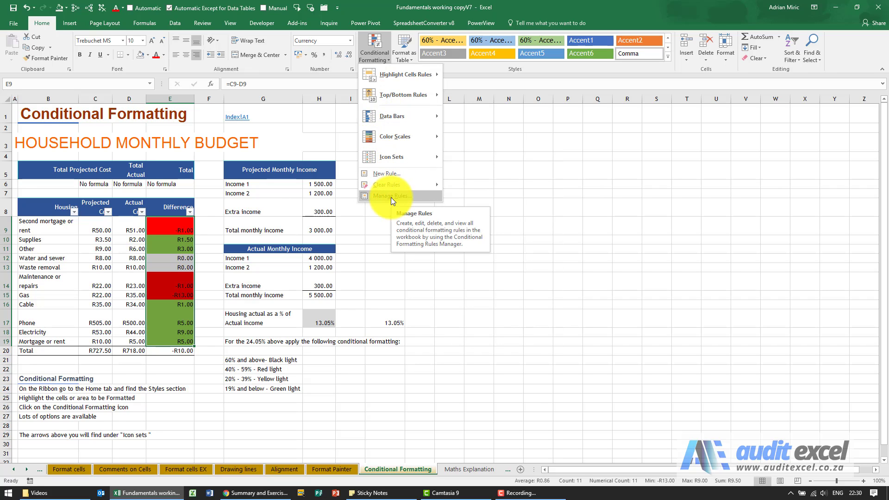
left_click(393, 195)
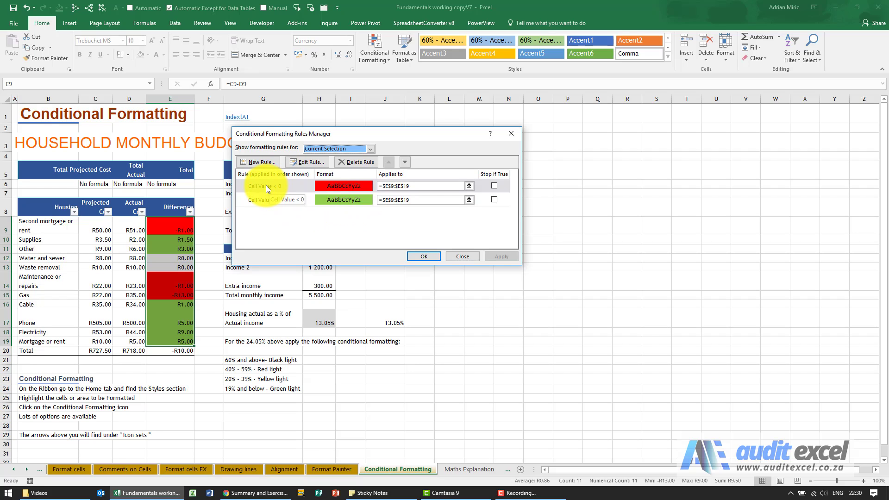
left_click(275, 186)
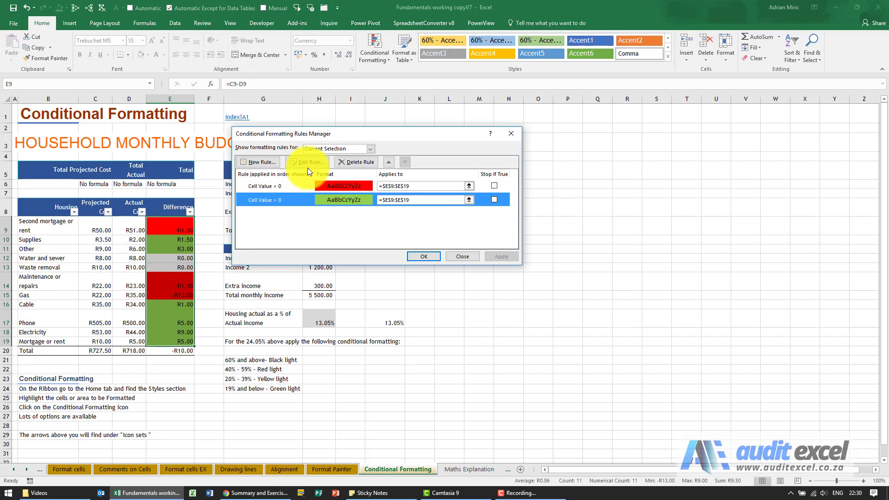
Step: Edit the green rule to Cell Value greater than or equal to 0 and apply it so zero values turn green
left_click(307, 162)
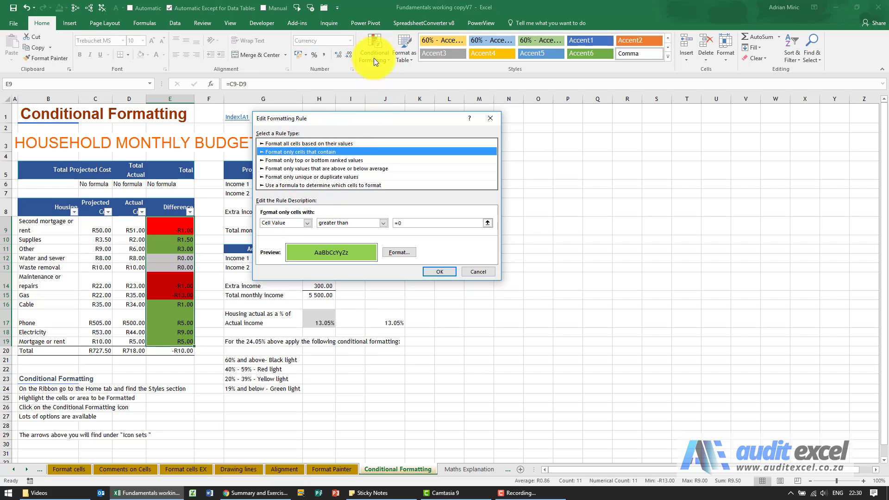
mouse_move(377, 54)
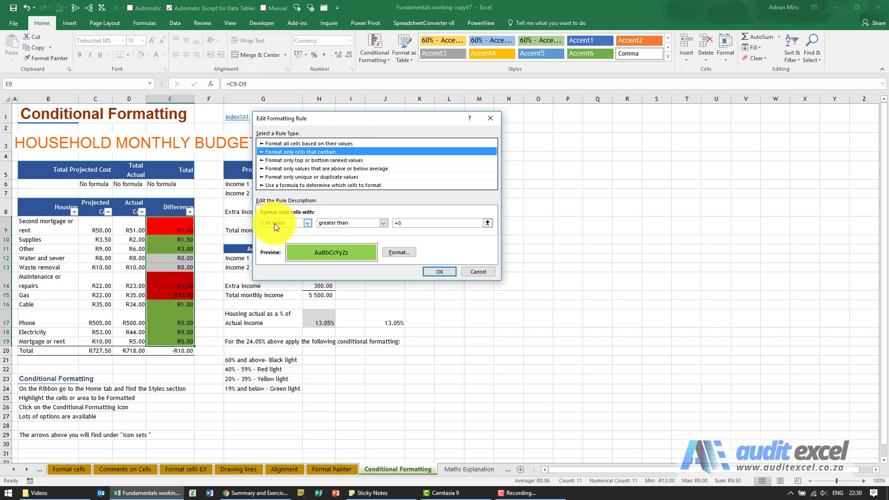
left_click(307, 223)
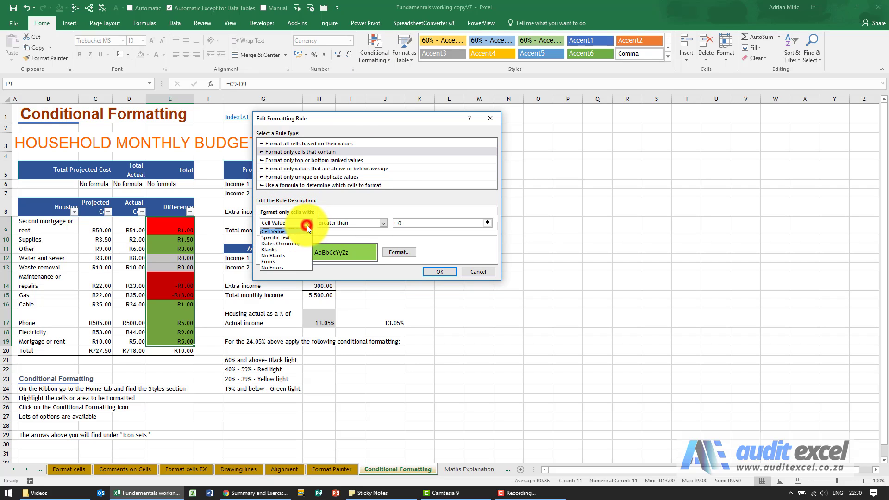
left_click(272, 224)
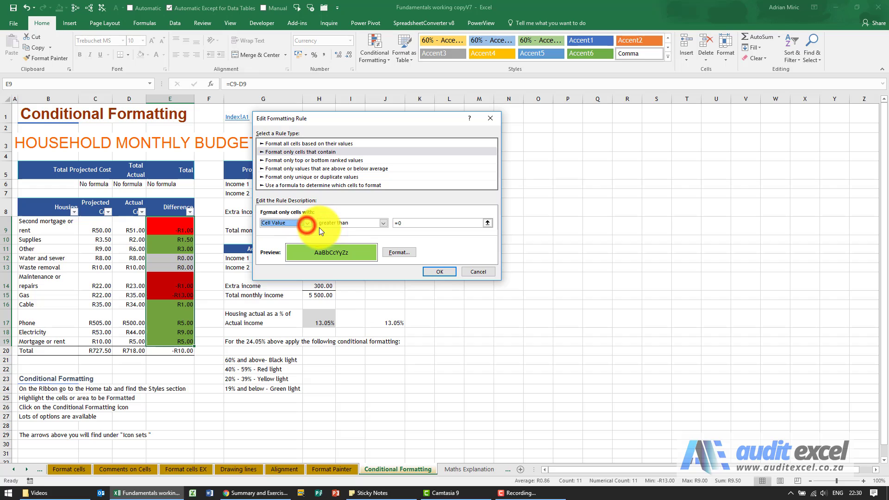
left_click(381, 223)
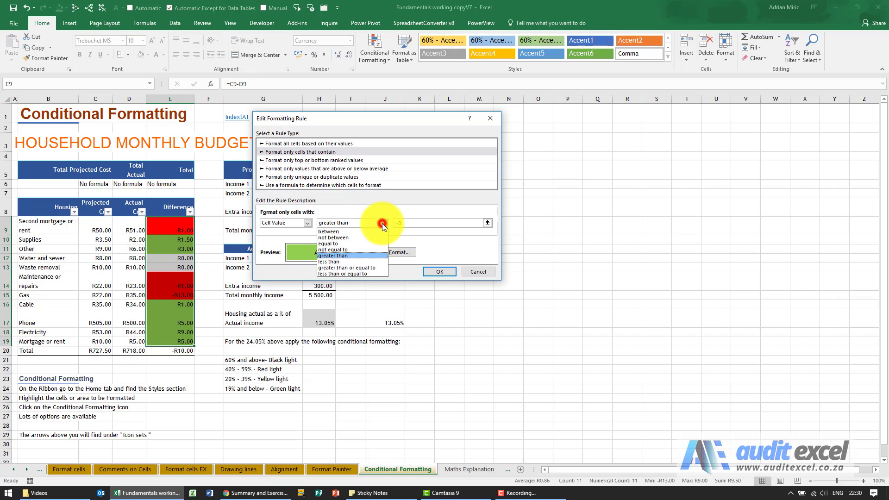
mouse_move(358, 267)
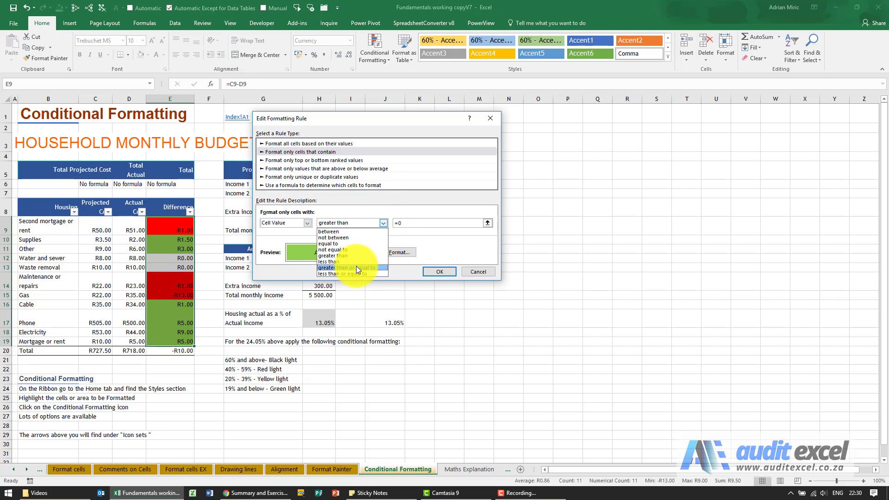
left_click(338, 266)
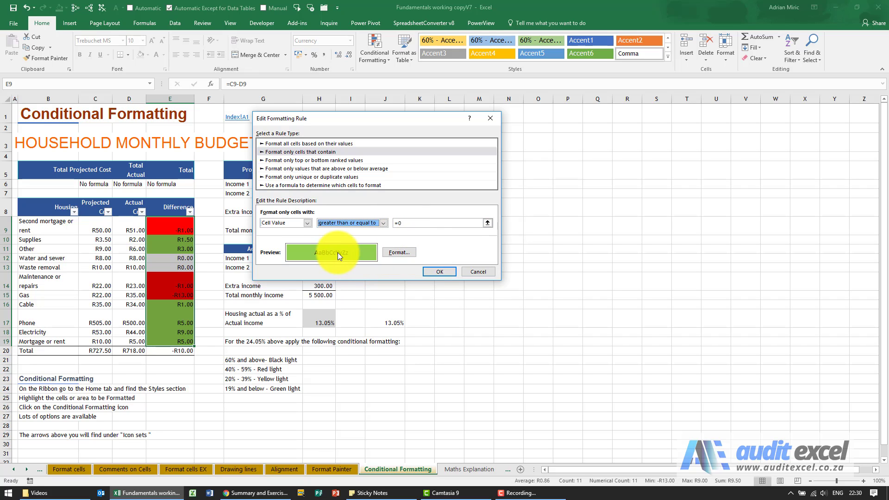
left_click(438, 272)
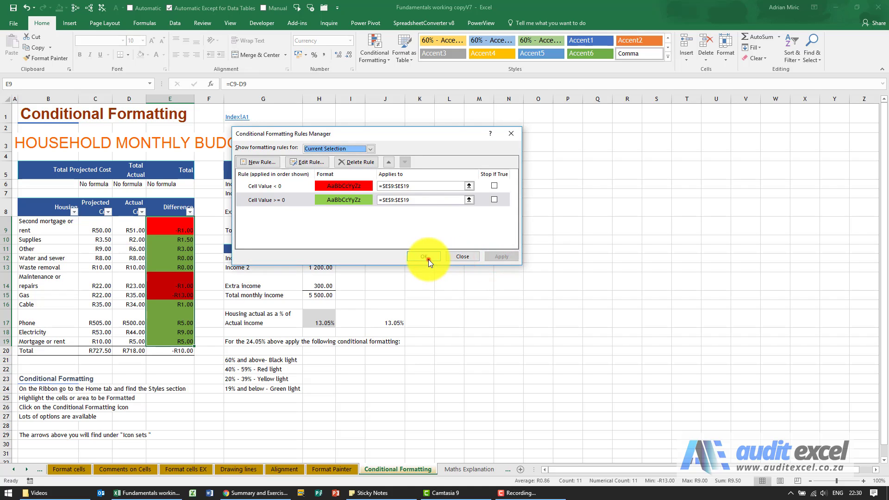
left_click(423, 256)
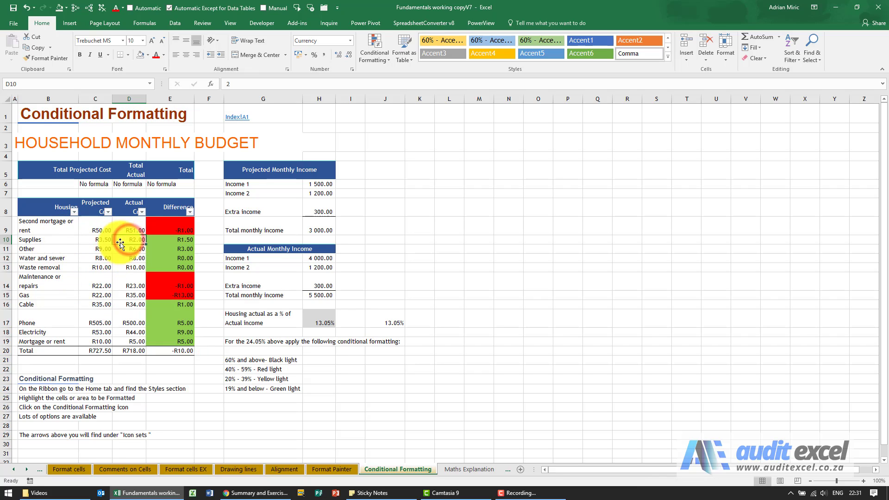
Step: Enter 10 as Supplies' actual cost in D10 so its Difference turns red
type("10")
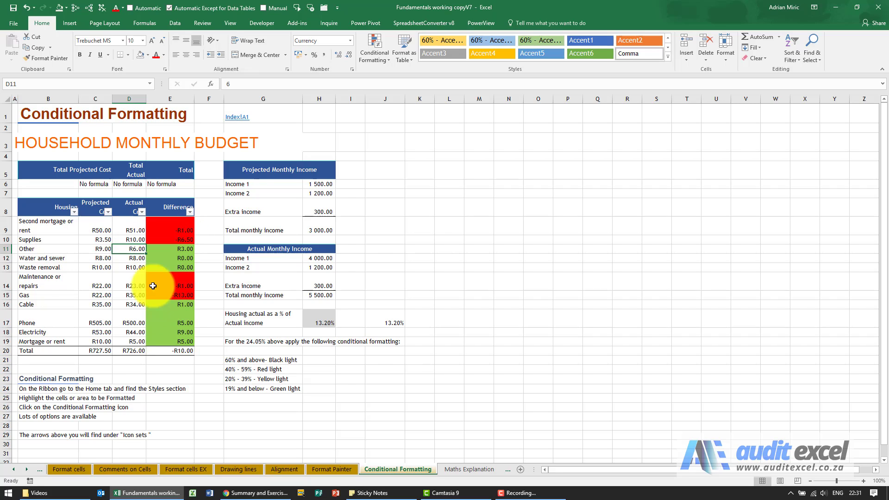
mouse_move(176, 269)
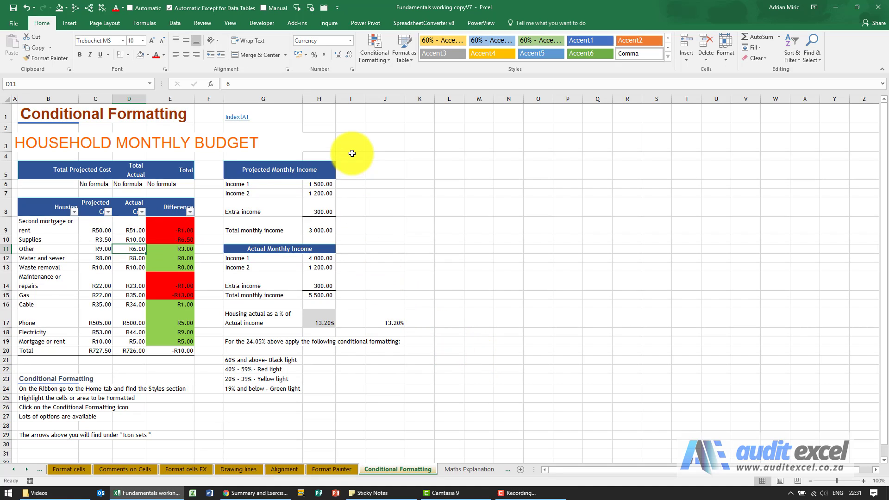
mouse_move(368, 94)
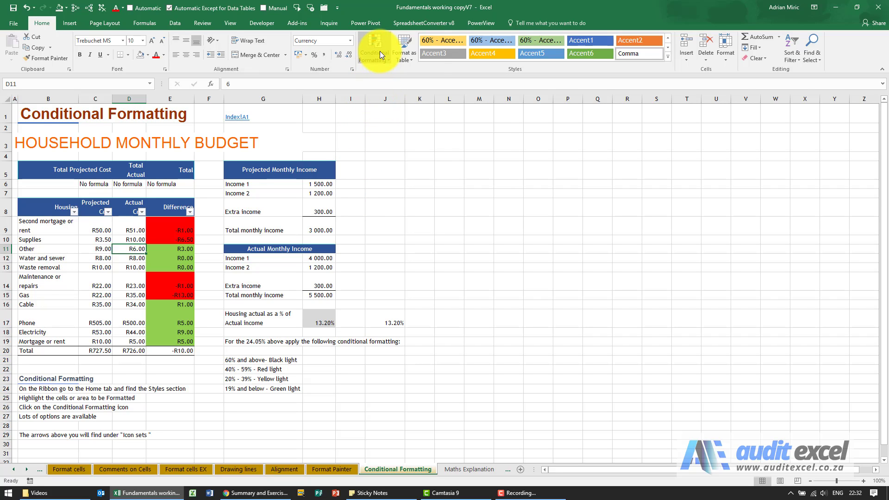
left_click(379, 48)
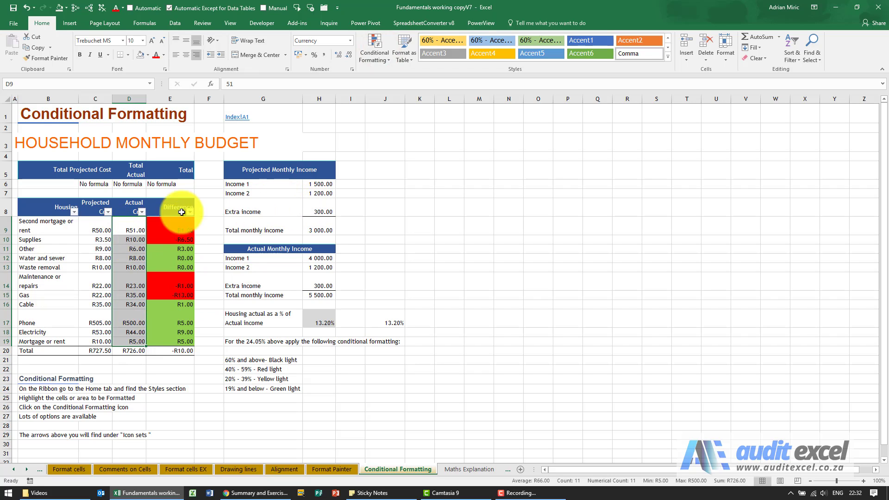
Step: Browse Highlight Cells Rules for the selected Actual Cost values D9:D19 and return to Conditional Formatting
left_click(373, 47)
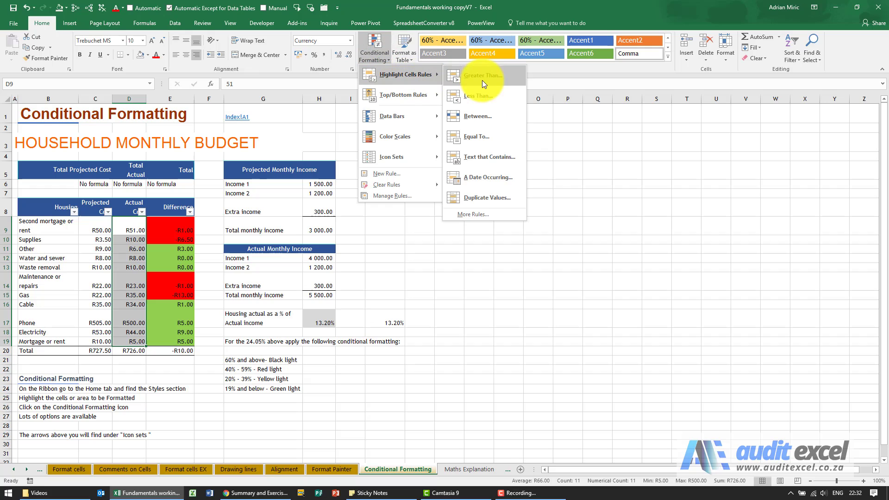
mouse_move(491, 117)
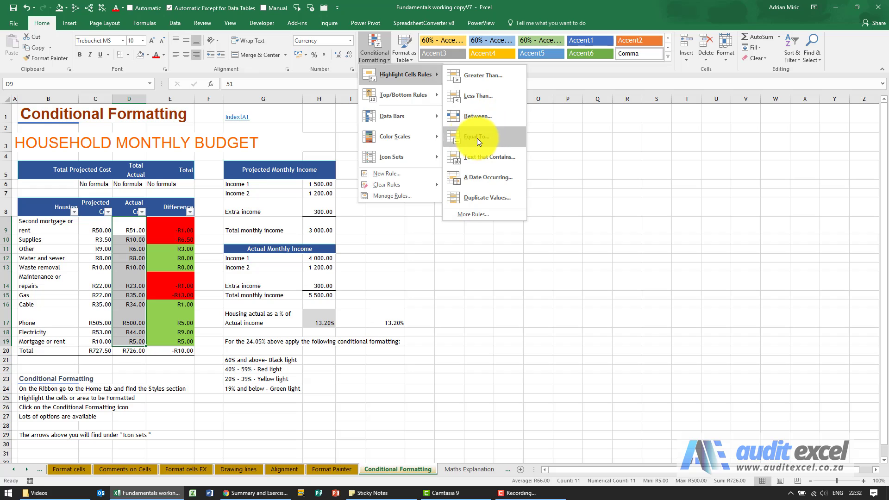
left_click(478, 136)
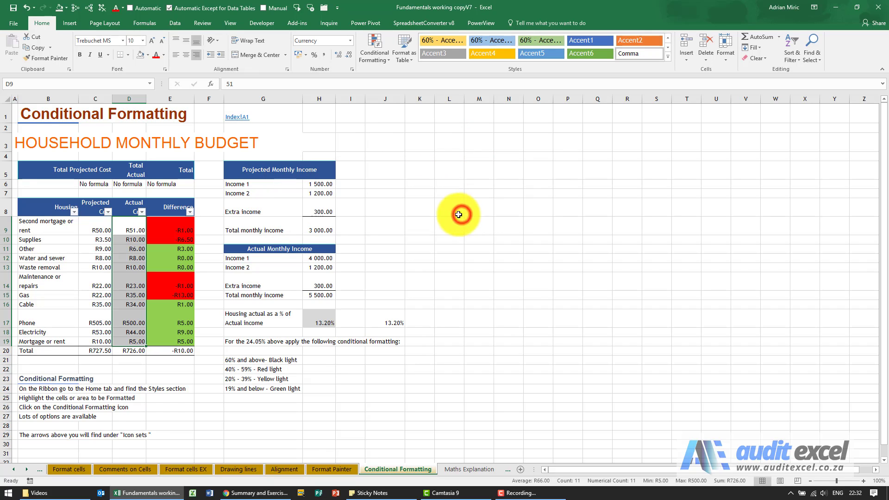
left_click(374, 48)
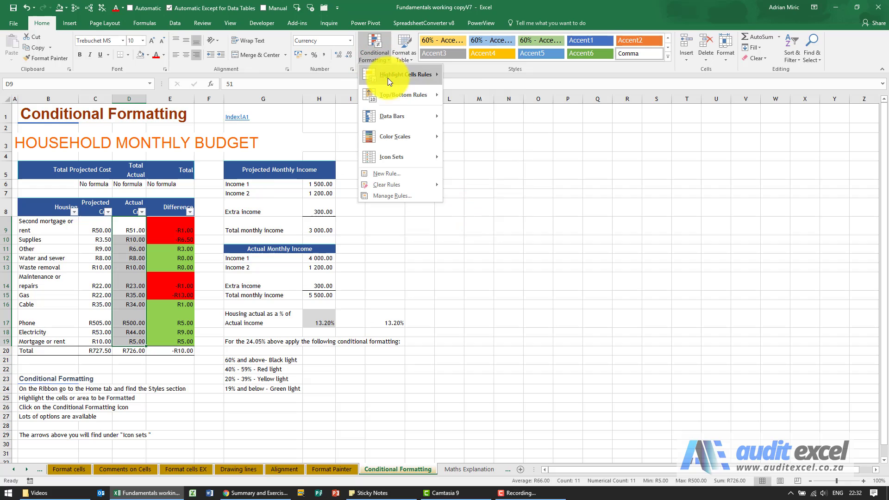
mouse_move(400, 94)
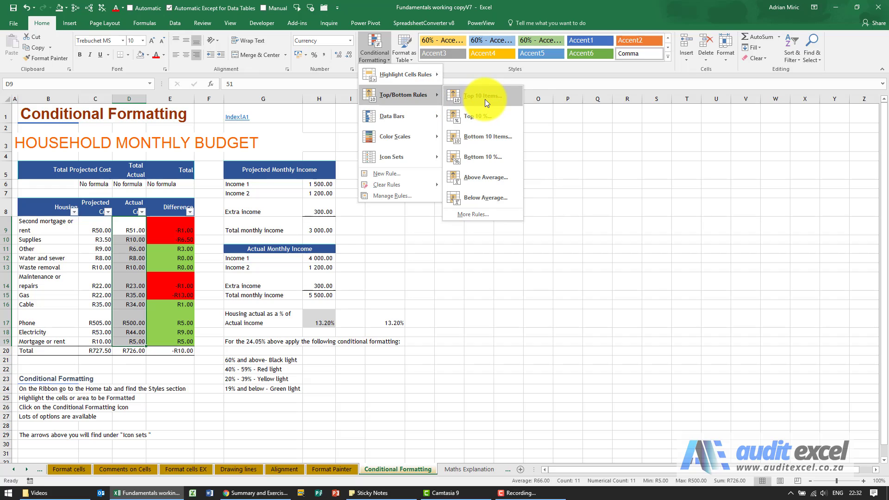
Step: Preview a Top Items rule lowered to 1 item on Actual Cost, then cancel it unapplied
left_click(485, 95)
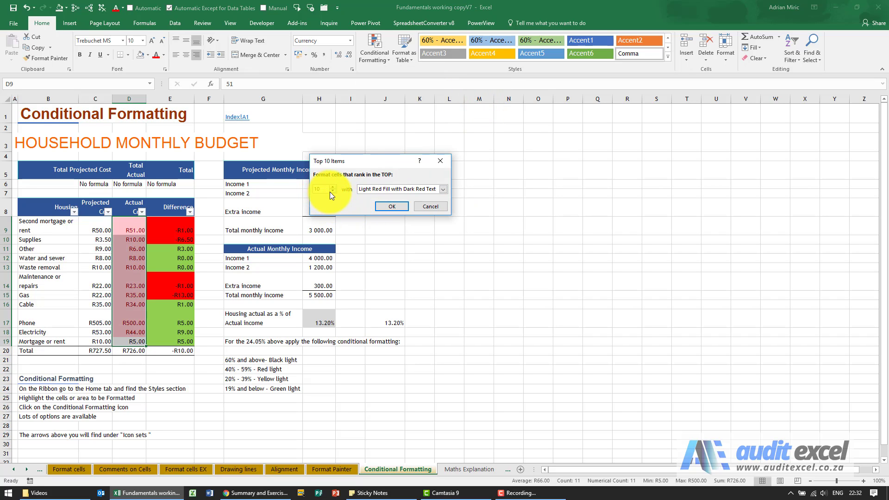
left_click(332, 189)
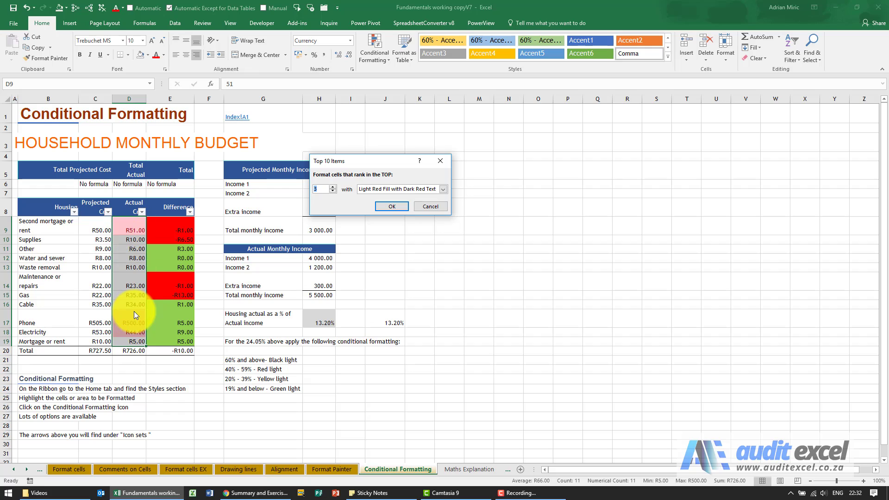
left_click(430, 206)
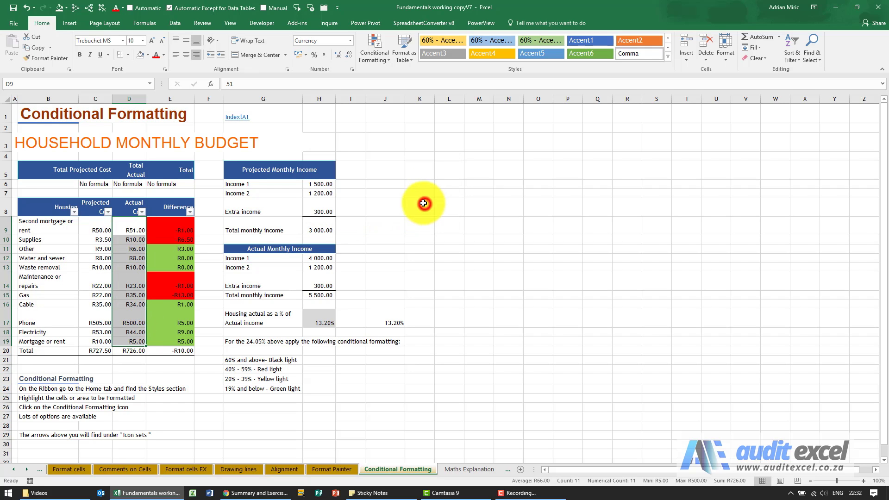
left_click(373, 48)
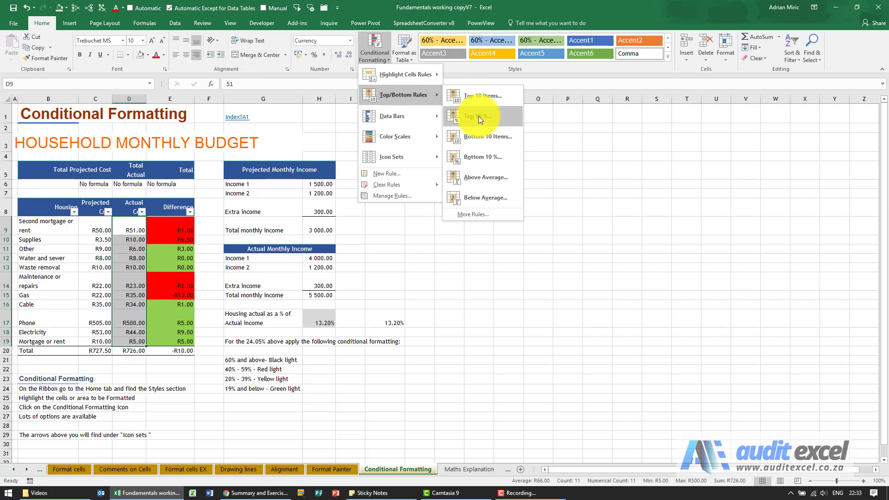
mouse_move(491, 165)
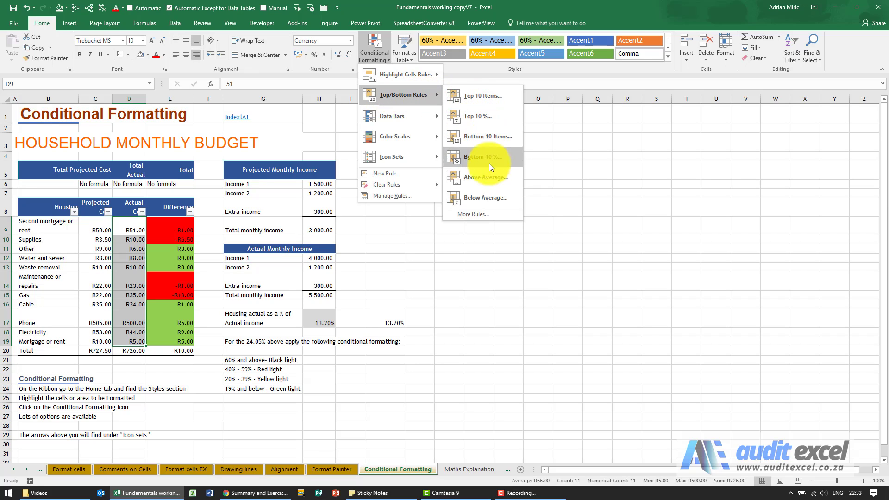
mouse_move(486, 179)
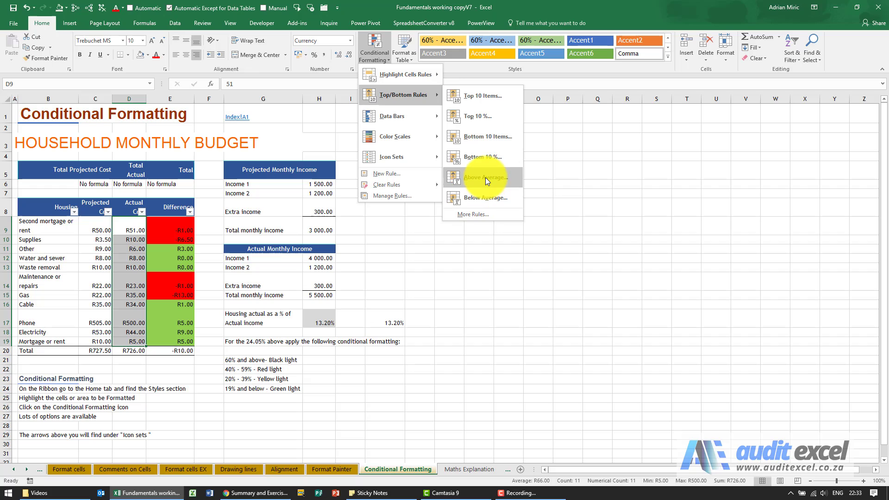
Step: Apply an Above Average rule with Light Red Fill and Dark Red Text to Actual Cost
left_click(484, 178)
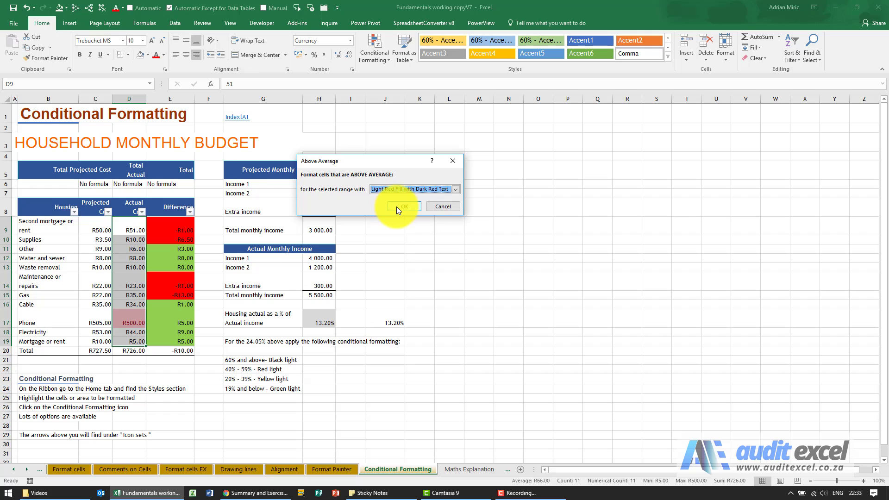
left_click(403, 205)
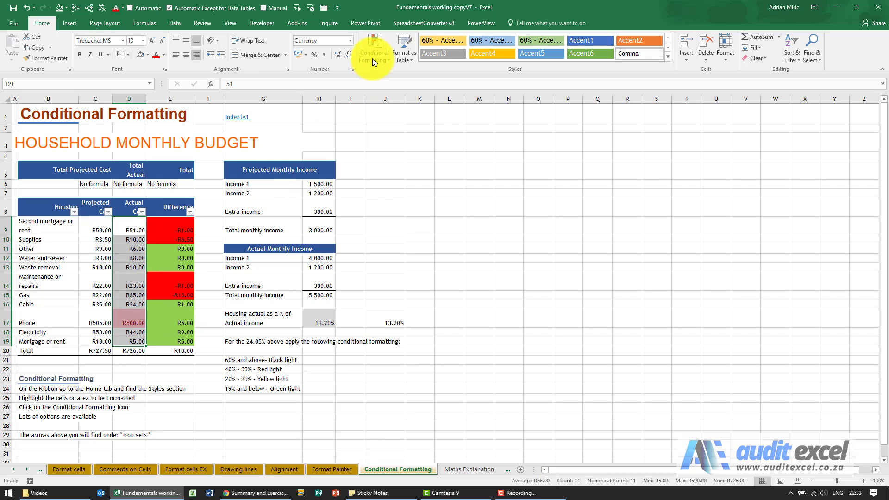
left_click(373, 47)
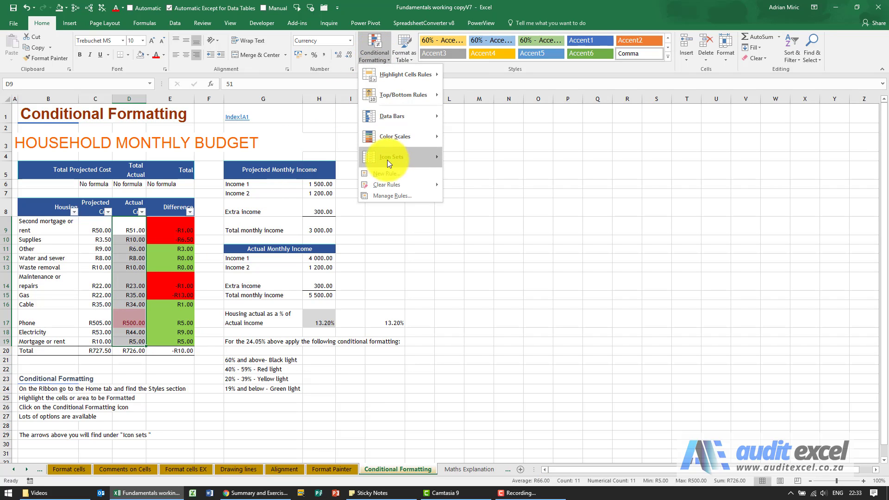
mouse_move(388, 184)
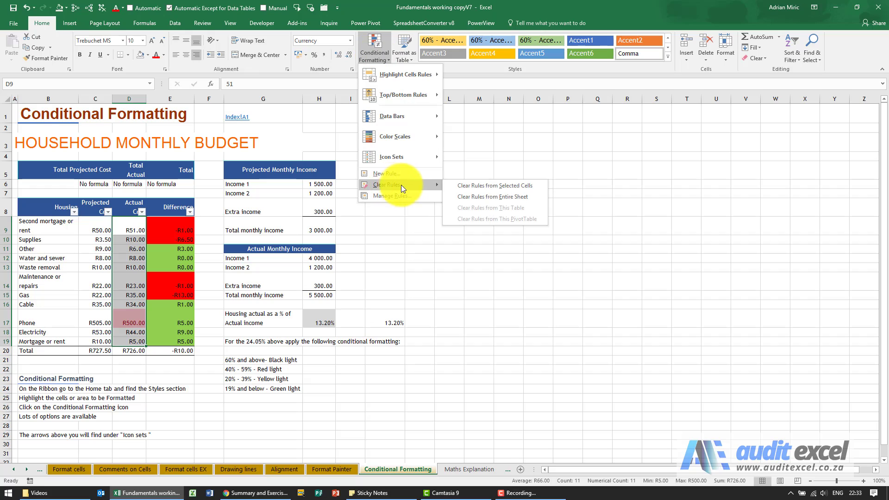
mouse_move(473, 185)
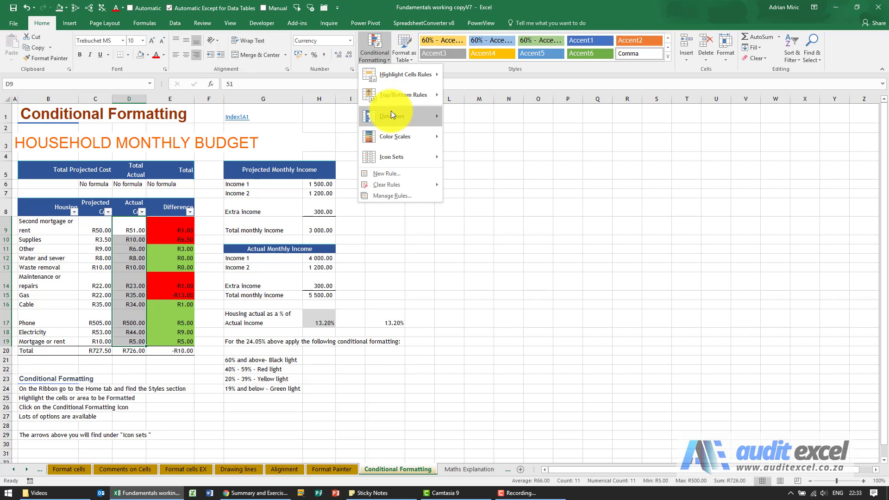
mouse_move(391, 115)
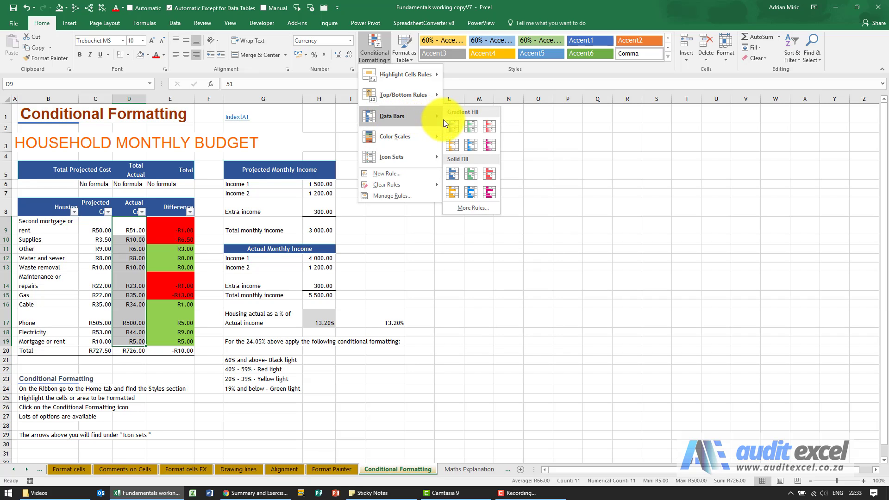
Step: Add blue gradient data bars to Actual Cost and set Phone's cost in D17 to 50
left_click(451, 125)
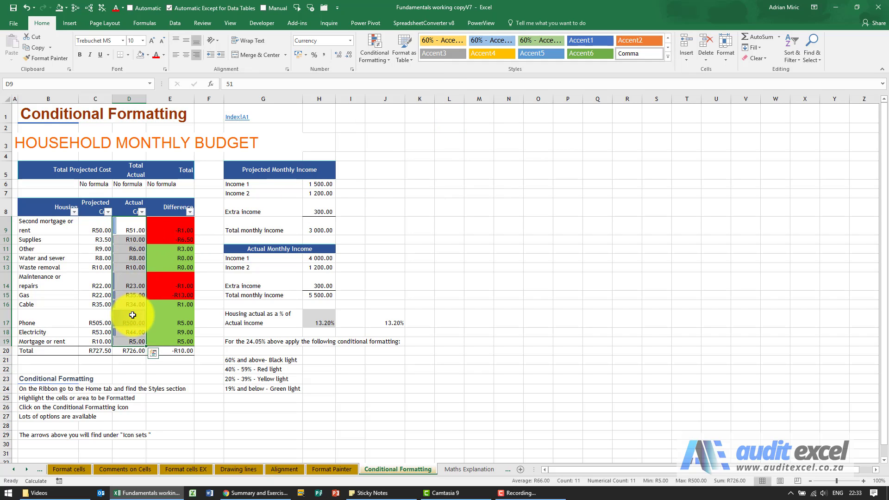
left_click(130, 319)
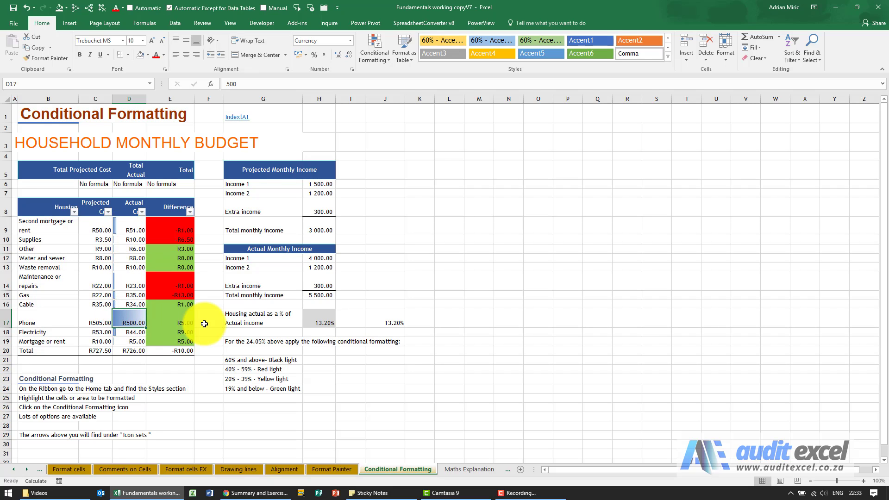
type("50")
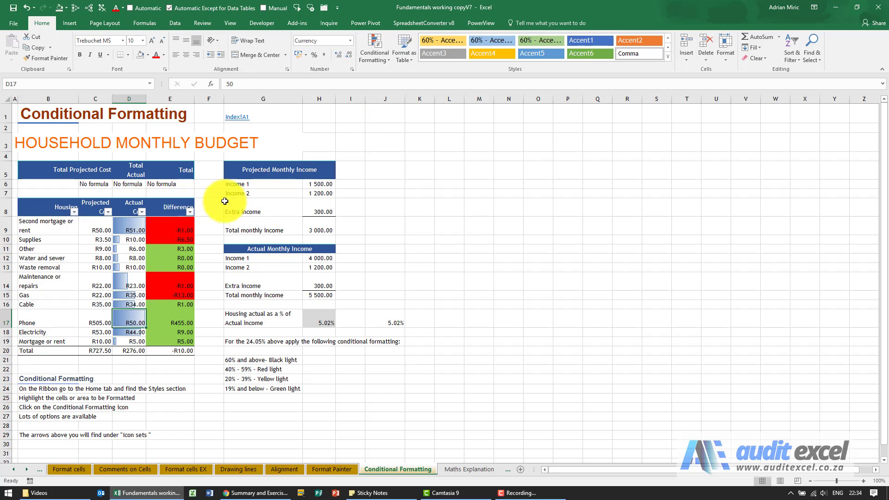
left_click_drag(129, 230, 129, 342)
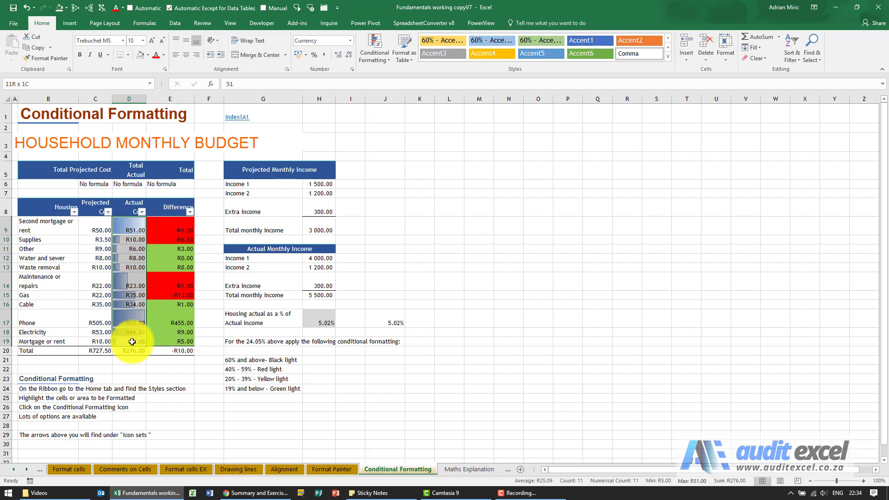
left_click(373, 47)
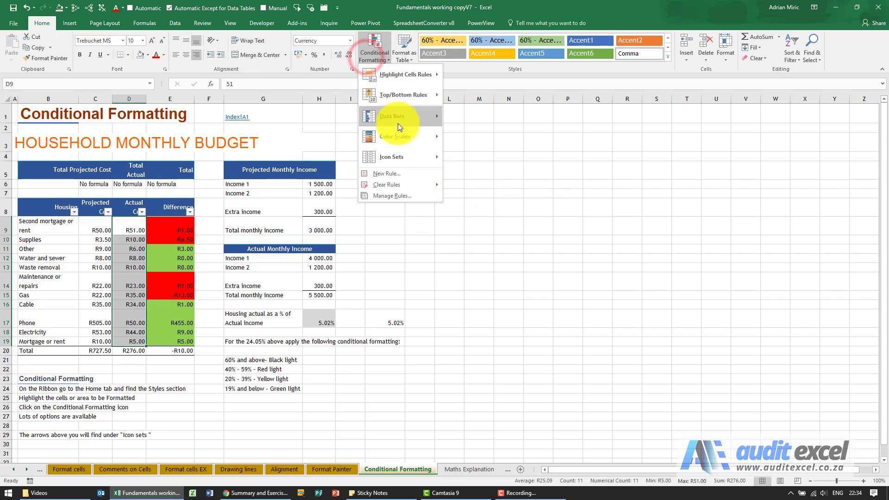
mouse_move(395, 136)
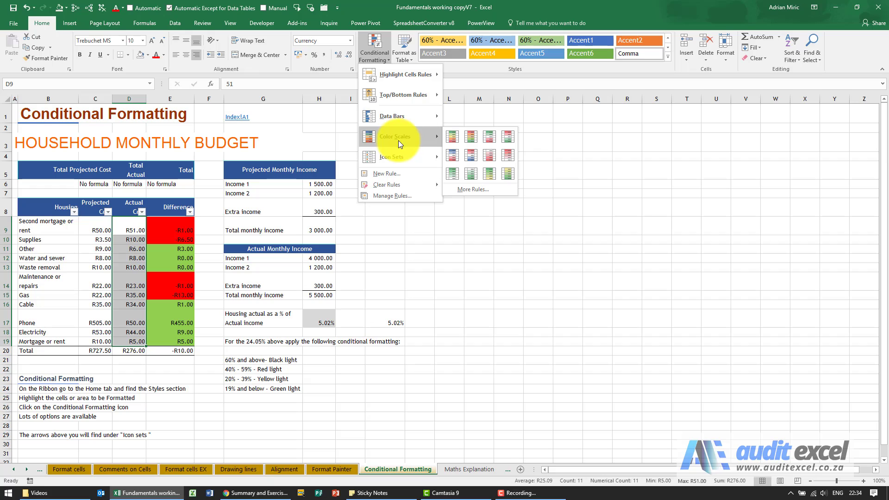
mouse_move(452, 136)
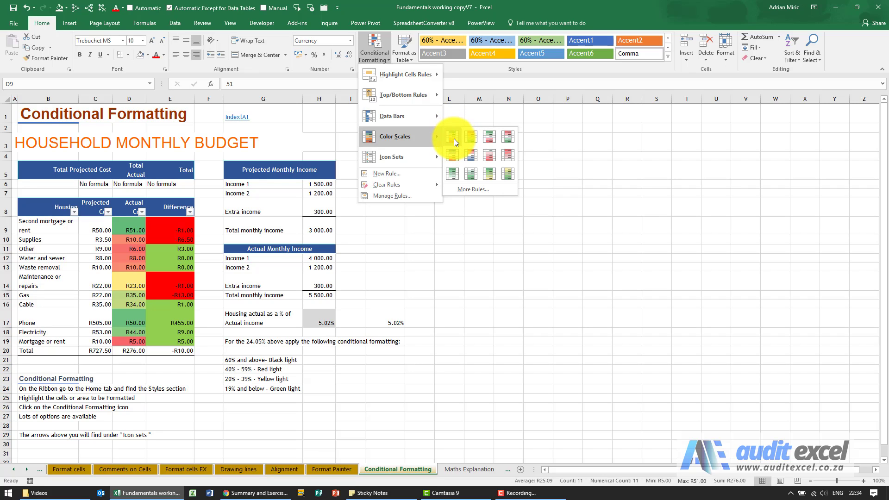
Step: Apply the Green - Yellow - Red colour scale to the Actual Cost values
left_click(453, 136)
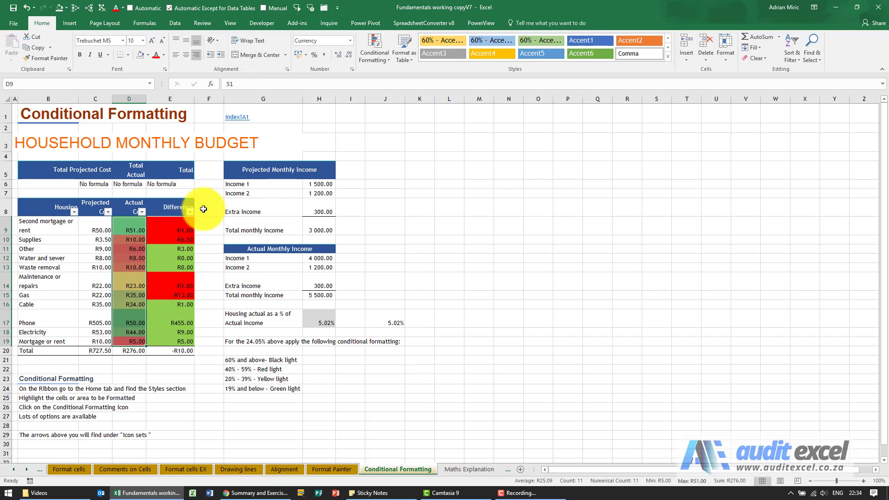
left_click(374, 47)
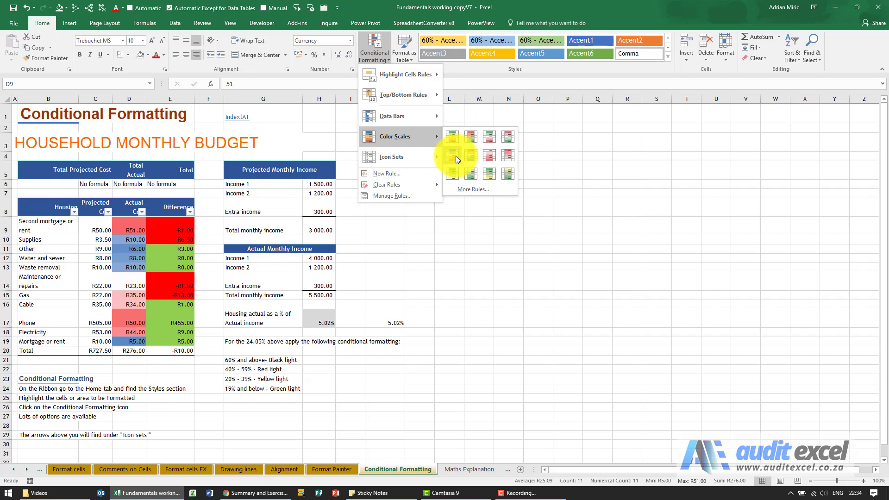
mouse_move(457, 161)
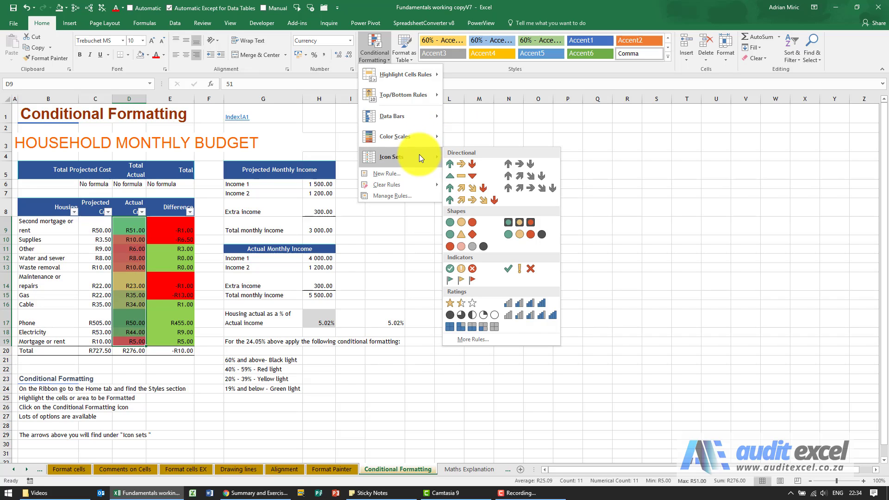
mouse_move(411, 175)
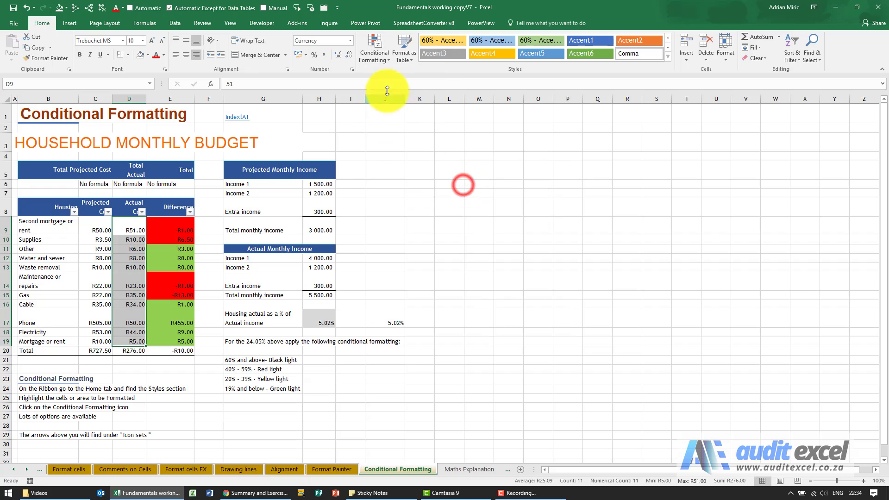
Step: Apply the 3 Arrows (Colored) directional icon set to Actual Cost
left_click(373, 47)
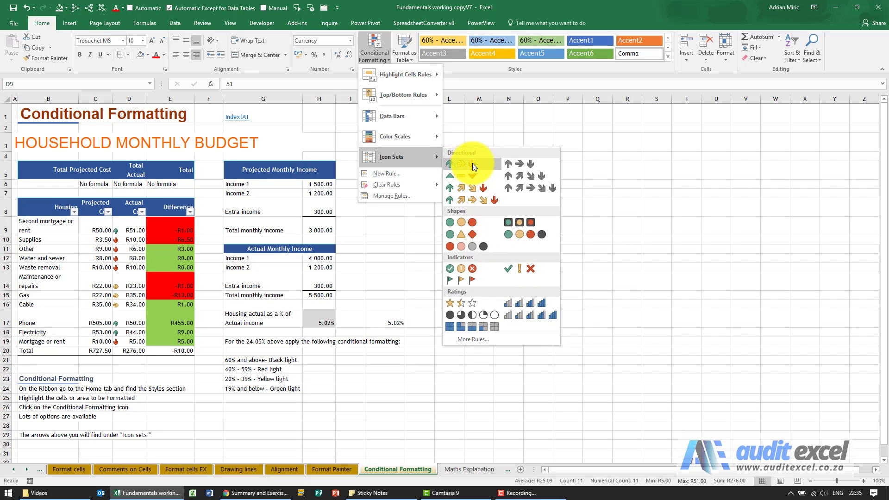
left_click(460, 165)
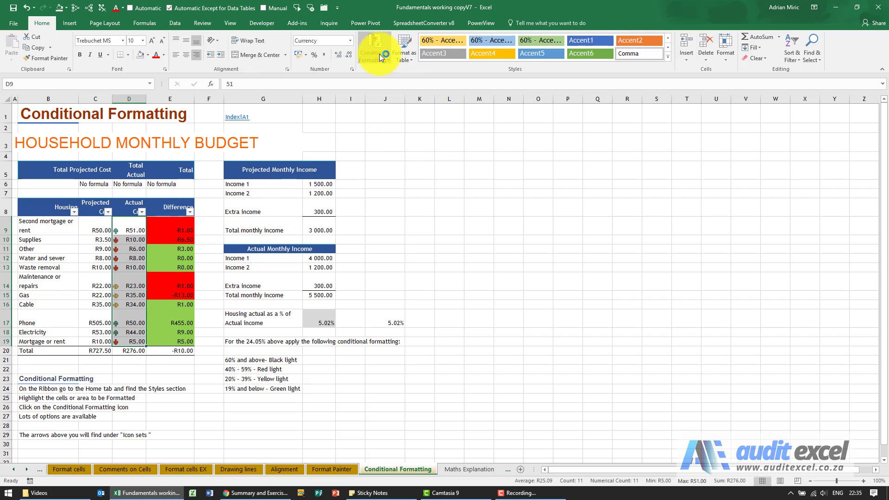
Step: Show the Highlight Cells Rules submenu with Greater Than and Equal To options
left_click(373, 46)
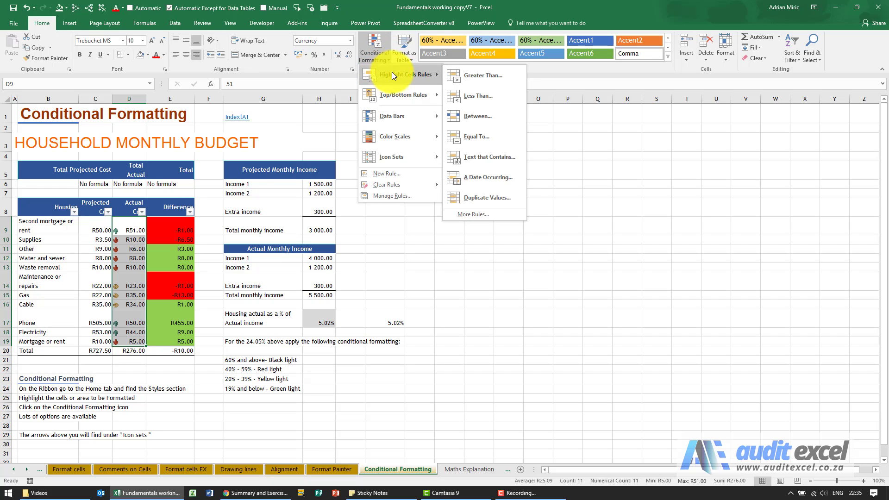
mouse_move(478, 136)
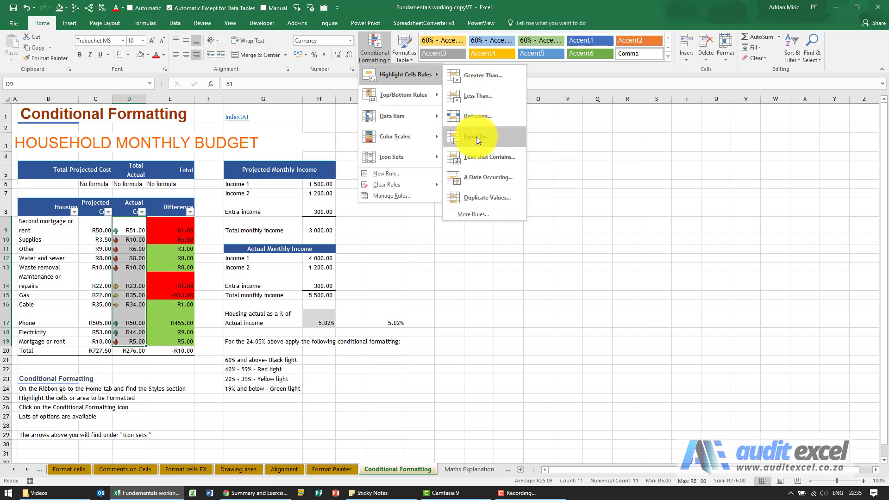
mouse_move(383, 74)
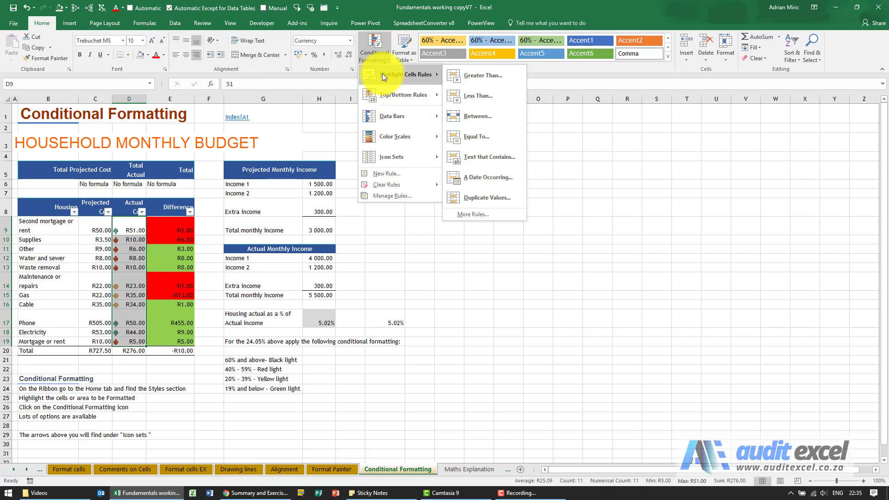